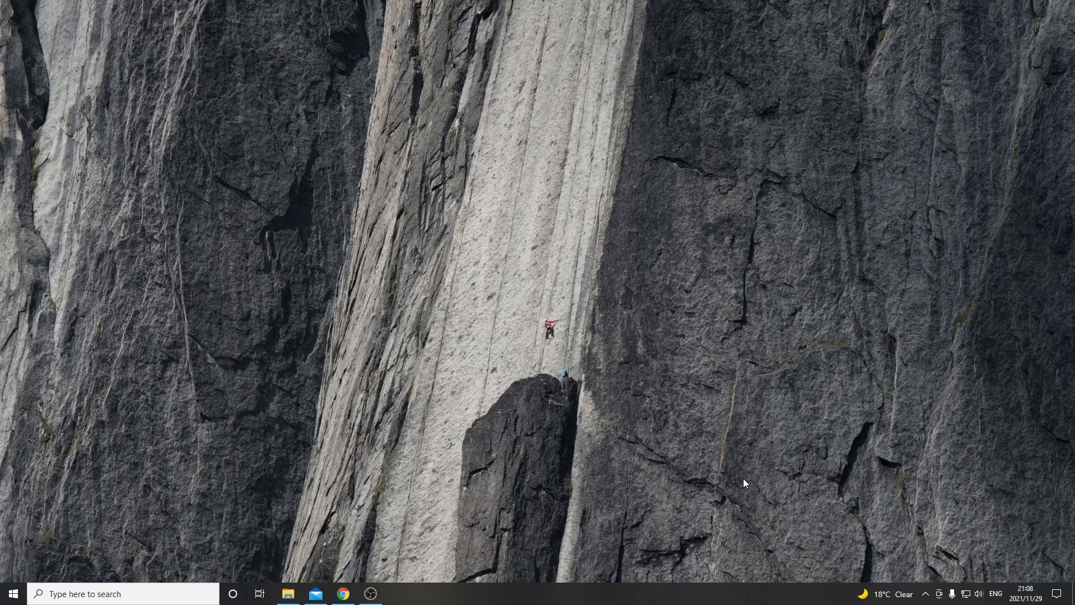
{"action": "mouse_move", "coordinate": [904, 555]}
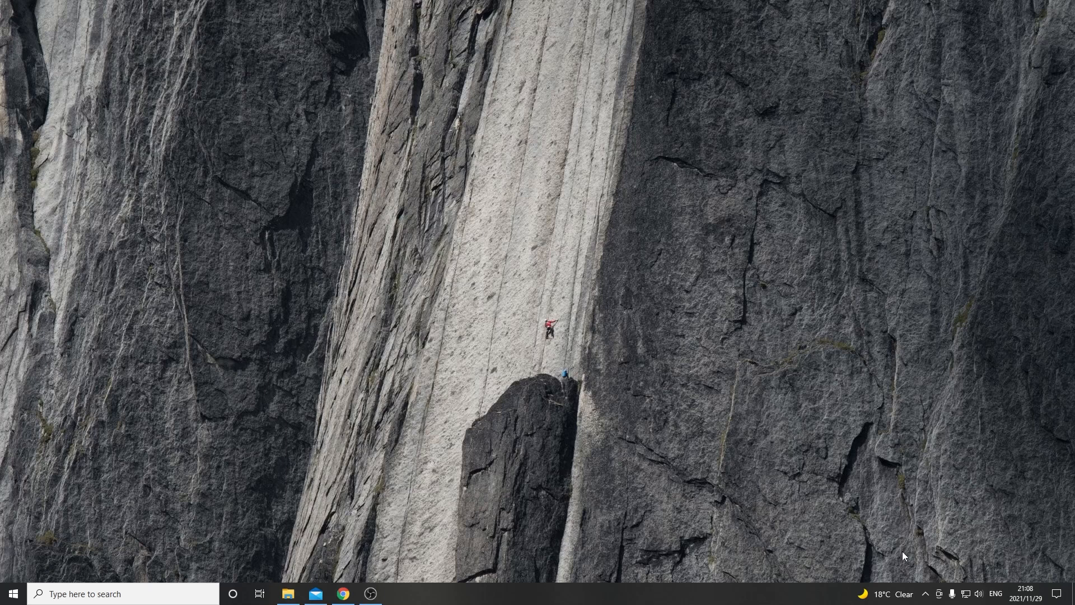
Open GPU-Z from the system tray to show the RTX 3060 card details
{"action": "left_click", "coordinate": [925, 593]}
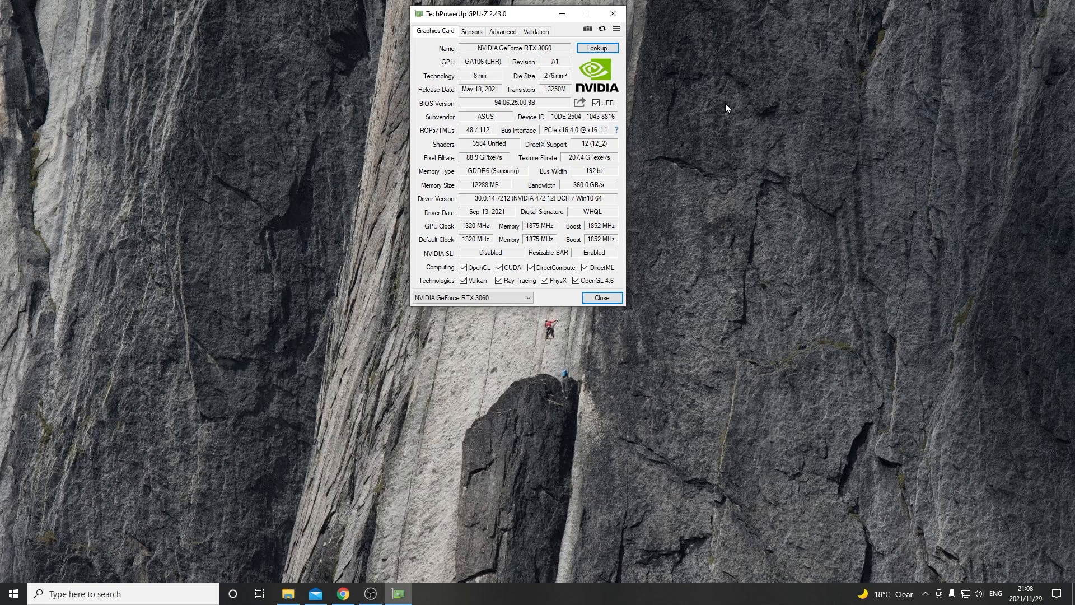
{"action": "mouse_move", "coordinate": [583, 116]}
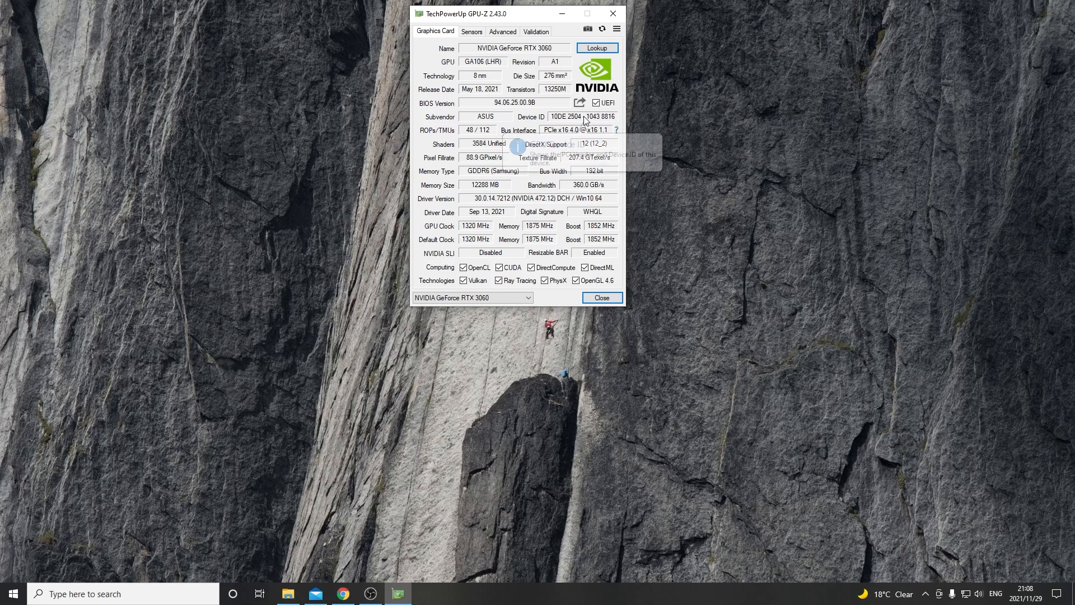
{"action": "mouse_move", "coordinate": [582, 116]}
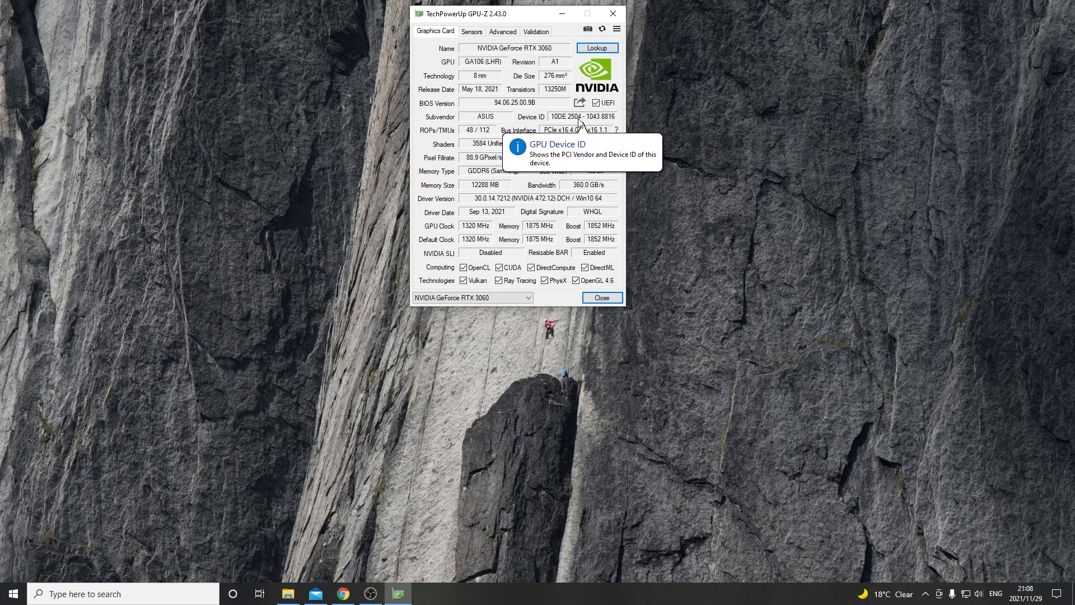
{"action": "mouse_move", "coordinate": [710, 123]}
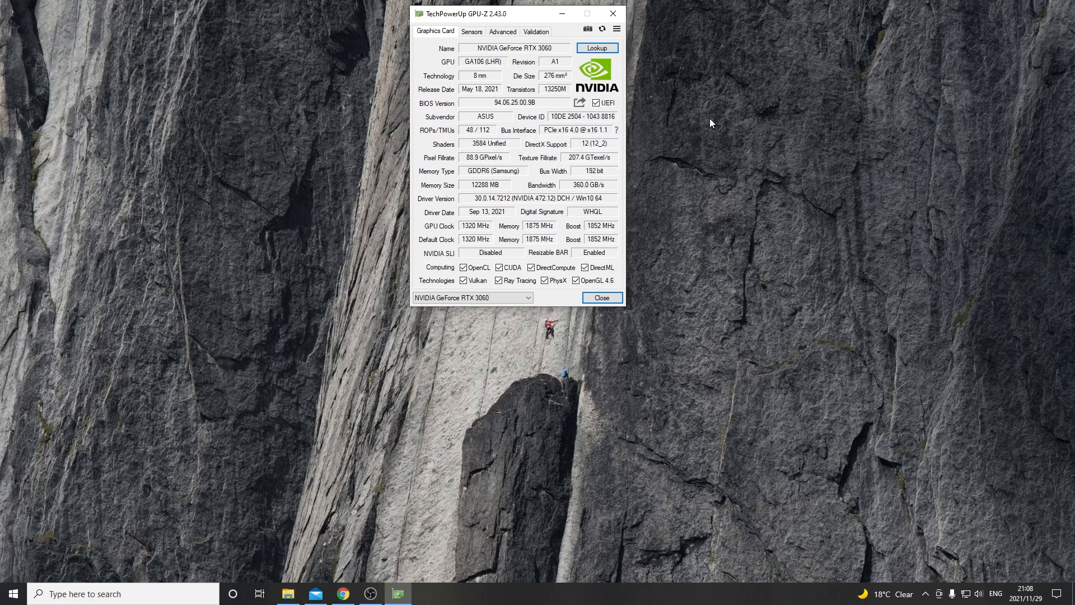
{"action": "mouse_move", "coordinate": [601, 139]}
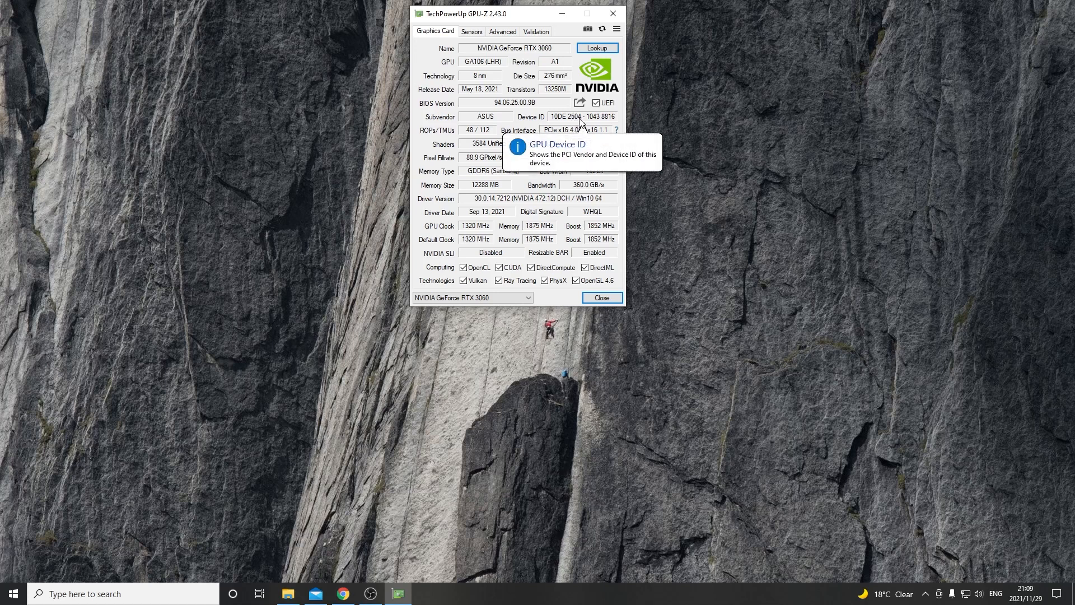
{"action": "mouse_move", "coordinate": [572, 125]}
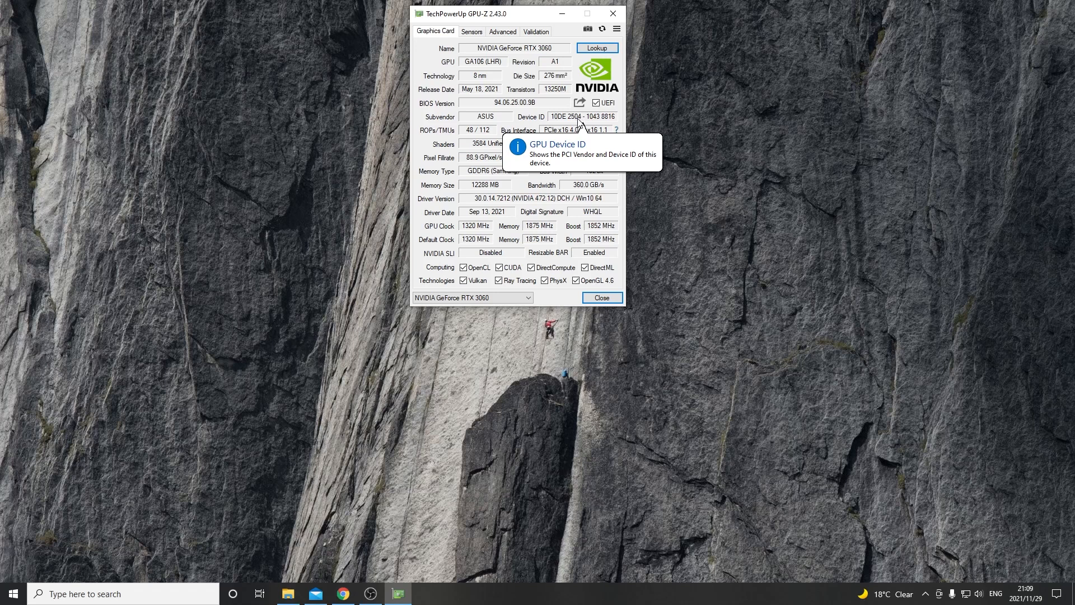
{"action": "mouse_move", "coordinate": [566, 129]}
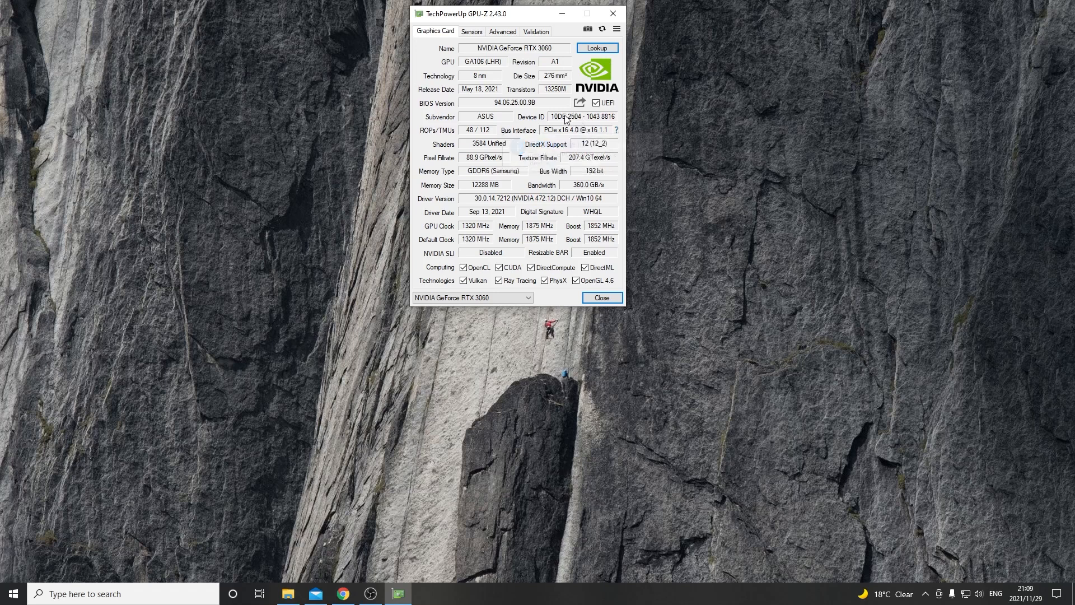
{"action": "mouse_move", "coordinate": [583, 117]}
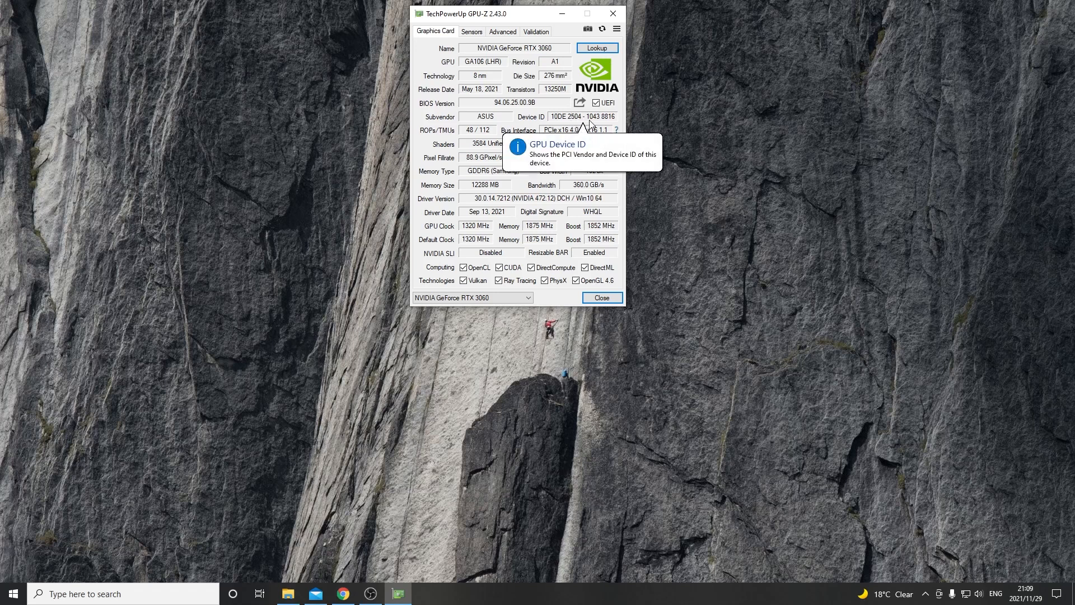
{"action": "mouse_move", "coordinate": [732, 154]}
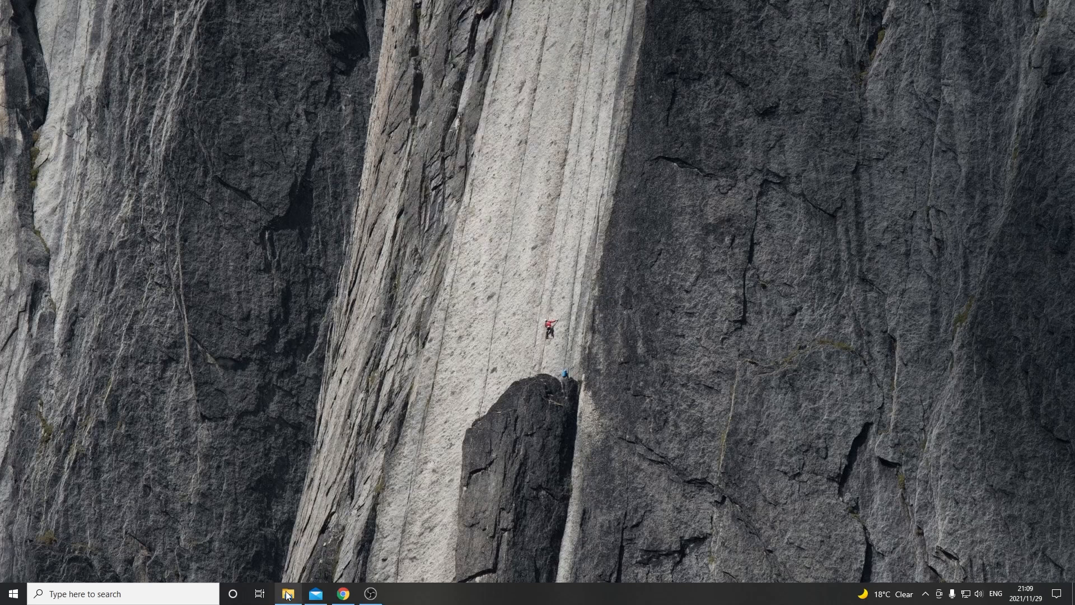
Open the t-rex-0.24.7-win folder and open ETH-2miners - 3060LHR.bat in Notepad
{"action": "left_click", "coordinate": [287, 594]}
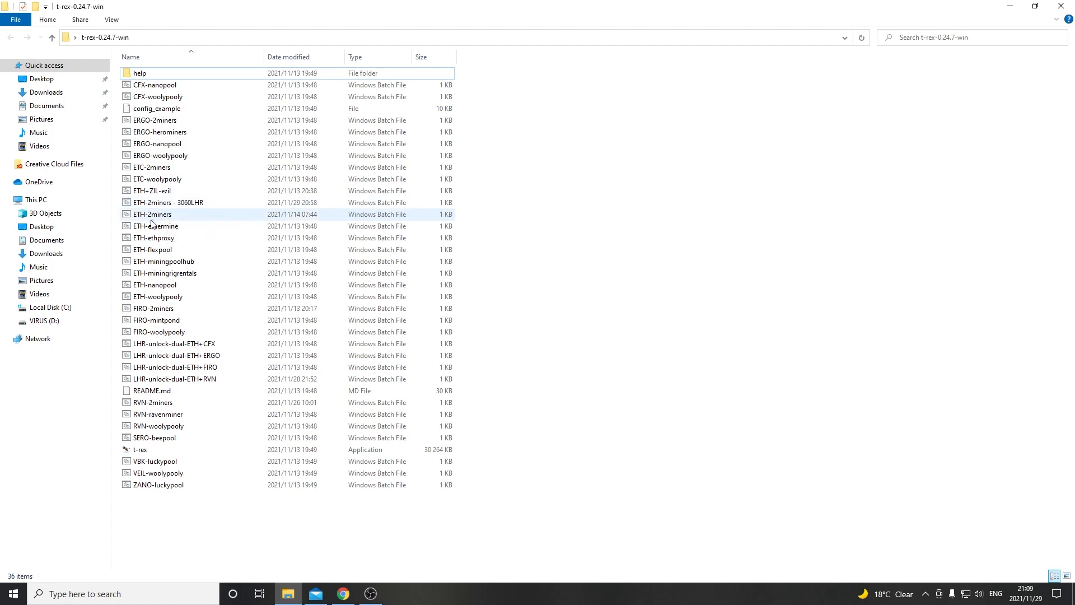
{"action": "left_click", "coordinate": [168, 202]}
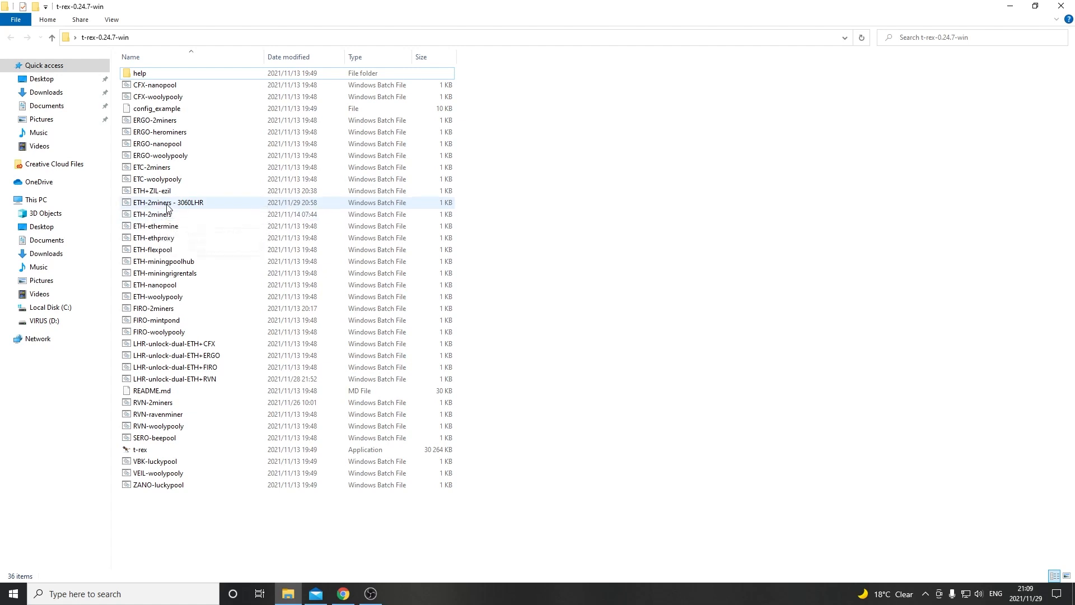
{"action": "mouse_move", "coordinate": [190, 207]}
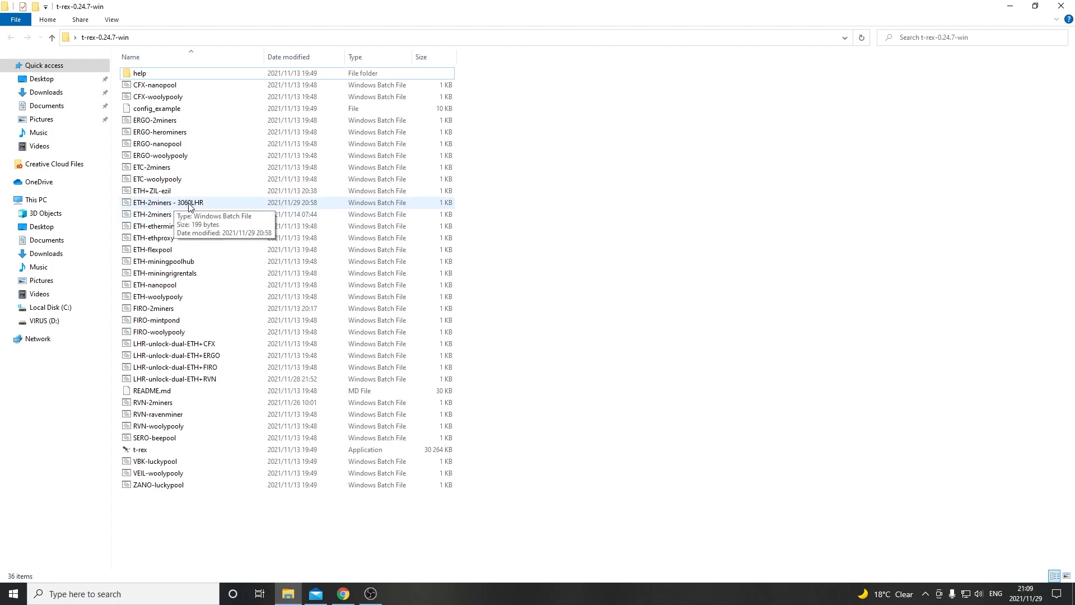
{"action": "left_click", "coordinate": [168, 202]}
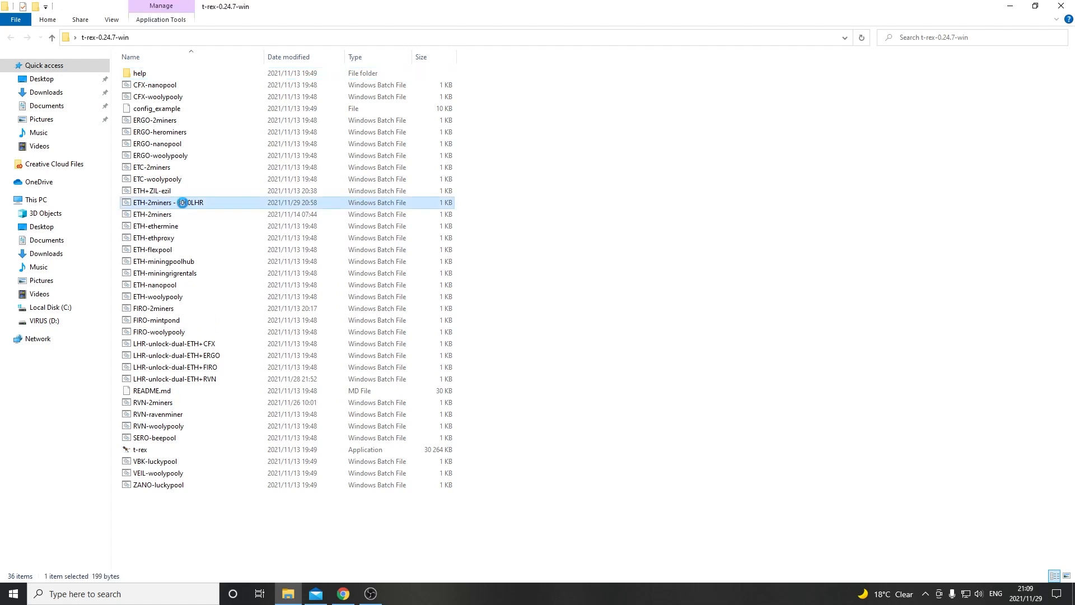
{"action": "double_click", "coordinate": [168, 202]}
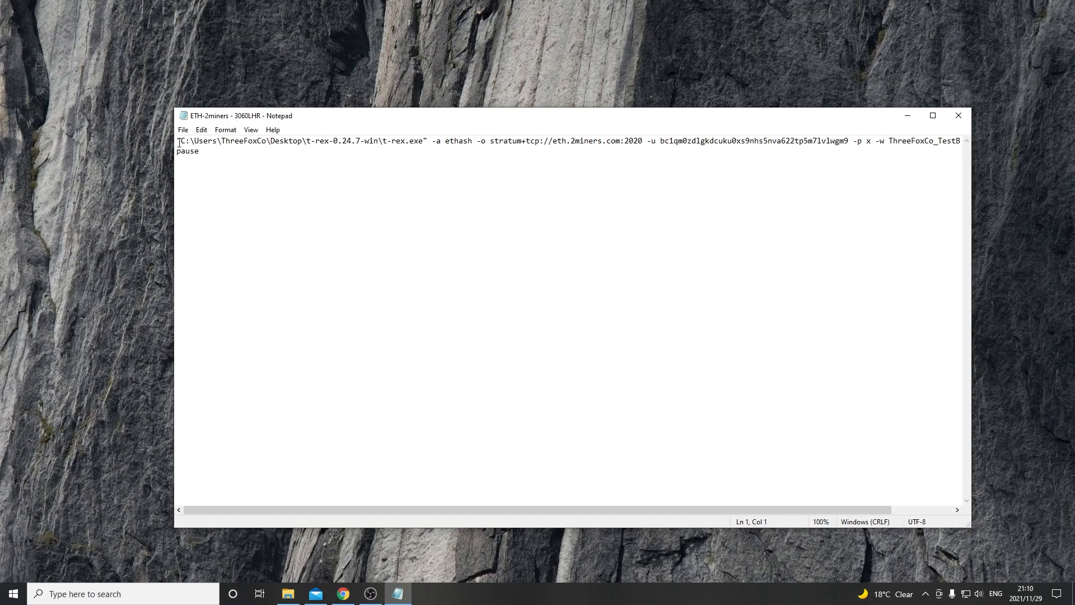
{"action": "left_click_drag", "start_coordinate": [177, 140], "coordinate": [426, 140]}
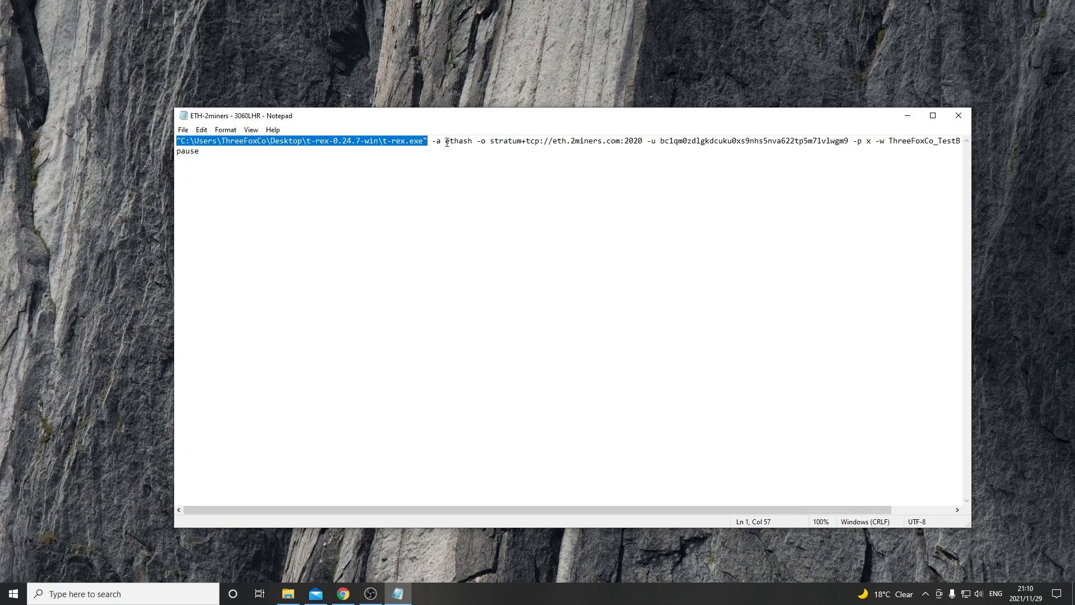
{"action": "double_click", "coordinate": [457, 141]}
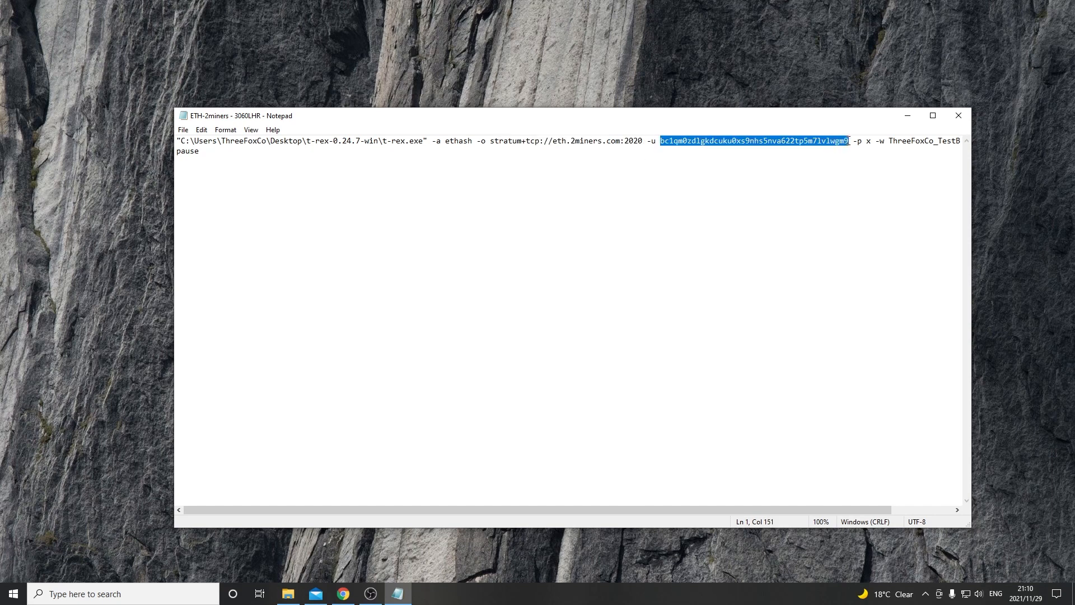
{"action": "left_click", "coordinate": [665, 140]}
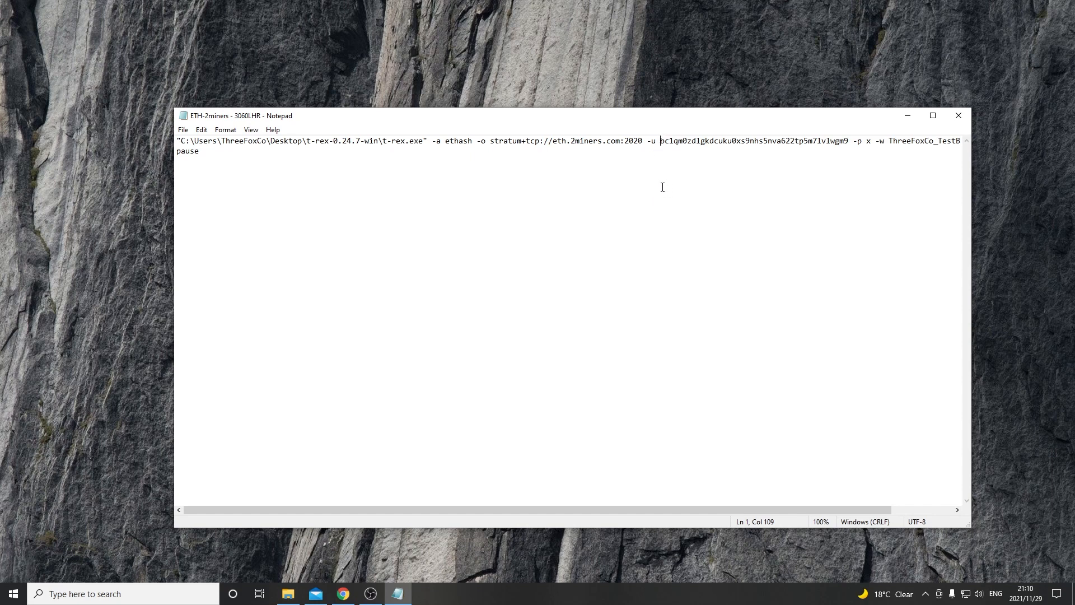
{"action": "mouse_move", "coordinate": [758, 169]}
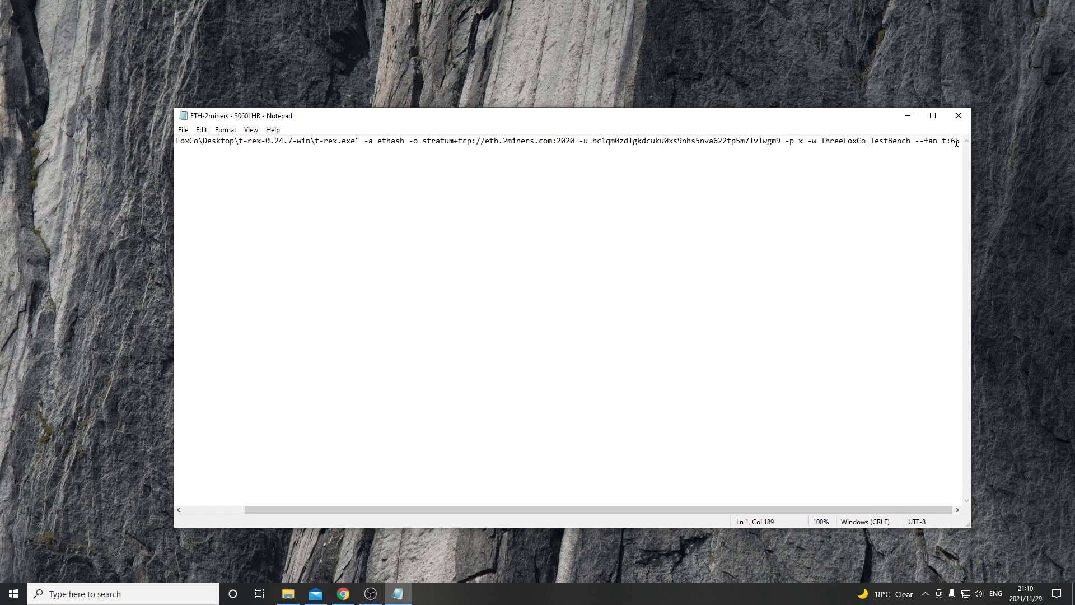
{"action": "double_click", "coordinate": [951, 141]}
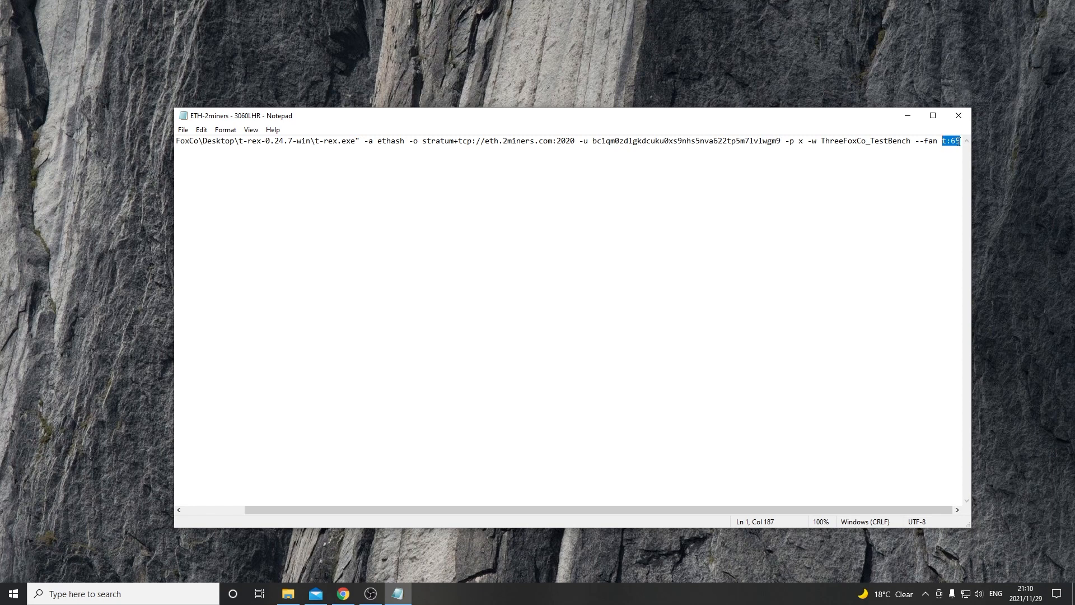
{"action": "left_click", "coordinate": [944, 140]}
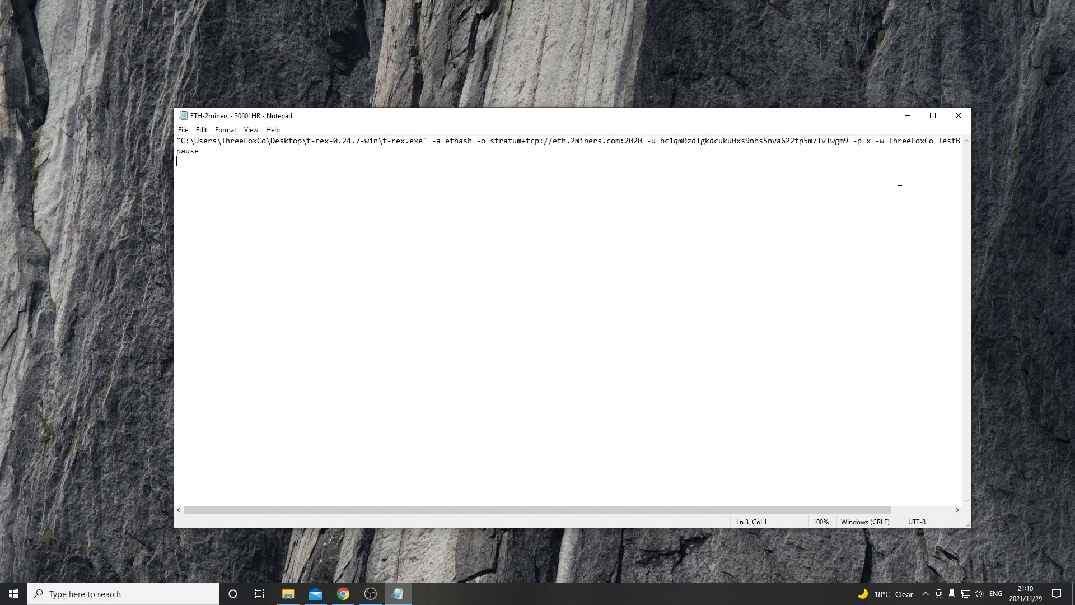
{"action": "mouse_move", "coordinate": [724, 268]}
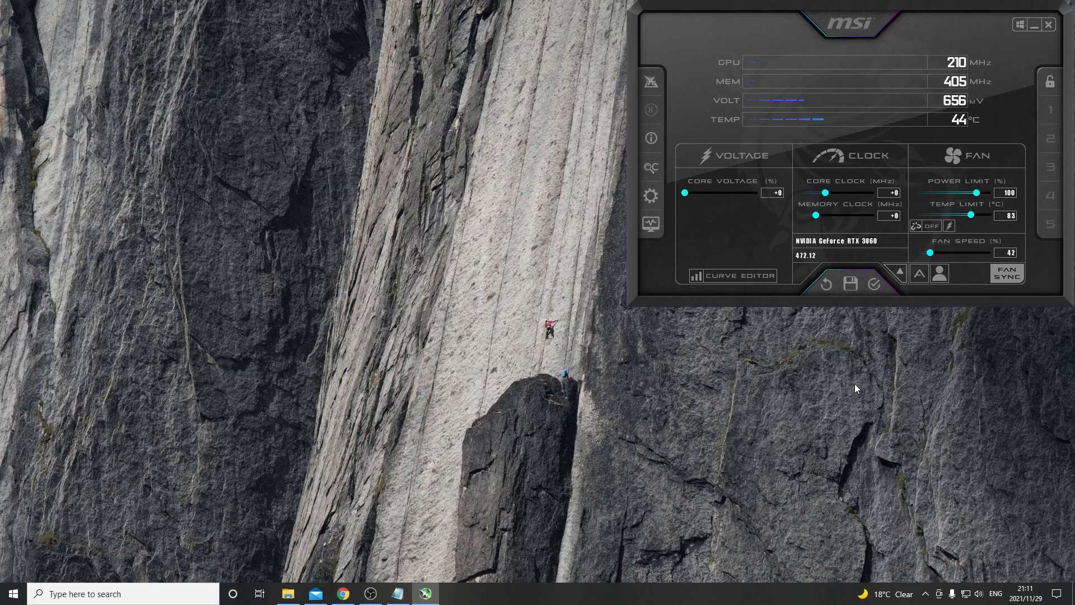
{"action": "mouse_move", "coordinate": [880, 197]}
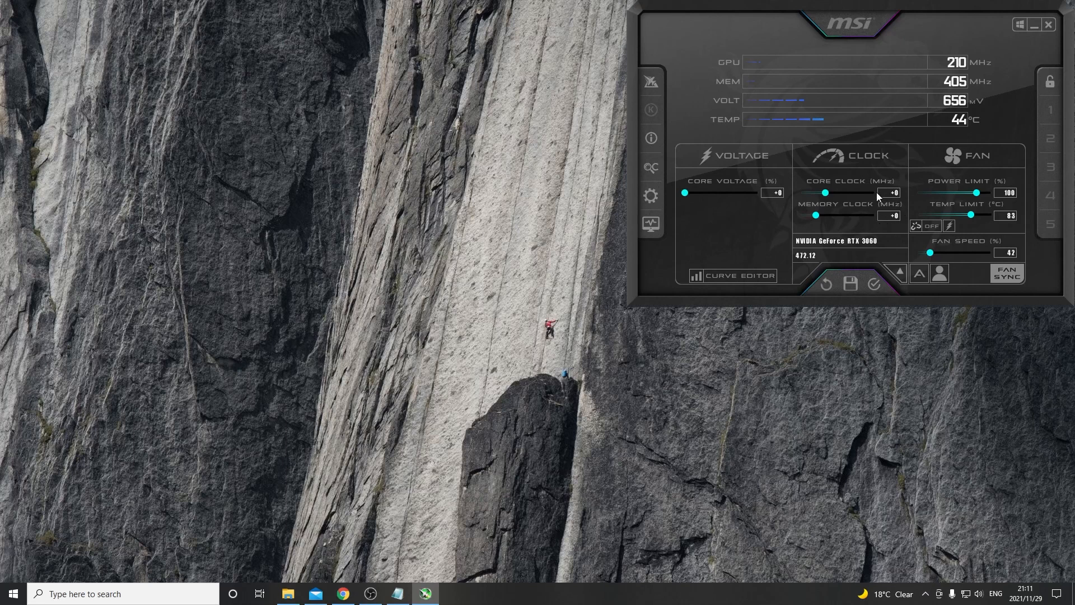
{"action": "mouse_move", "coordinate": [410, 555]}
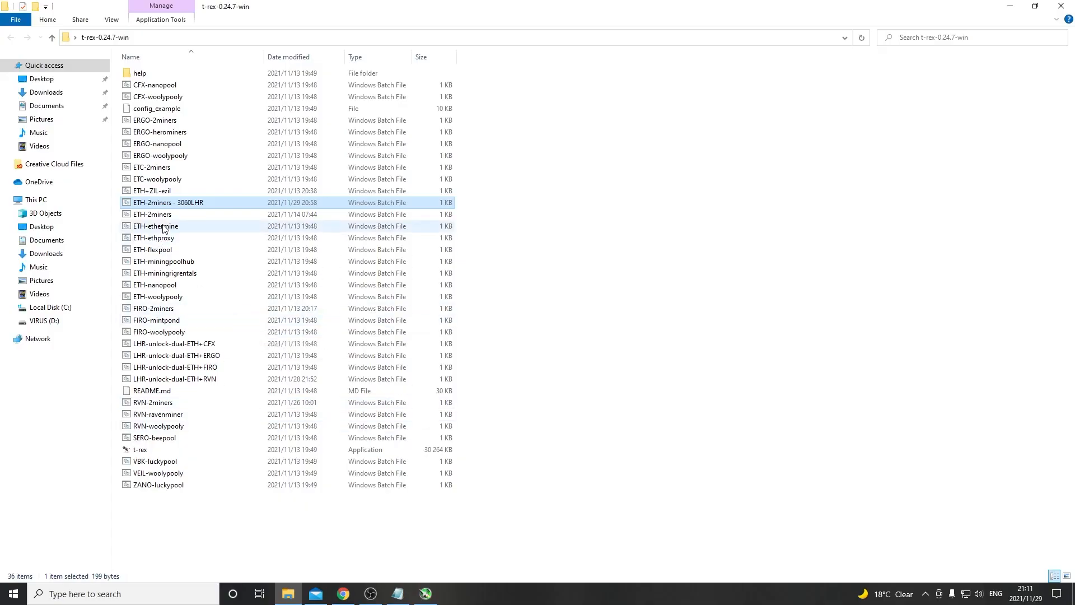
Run the 3060LHR batch file from its right-click menu to start mining
{"action": "right_click", "coordinate": [168, 203]}
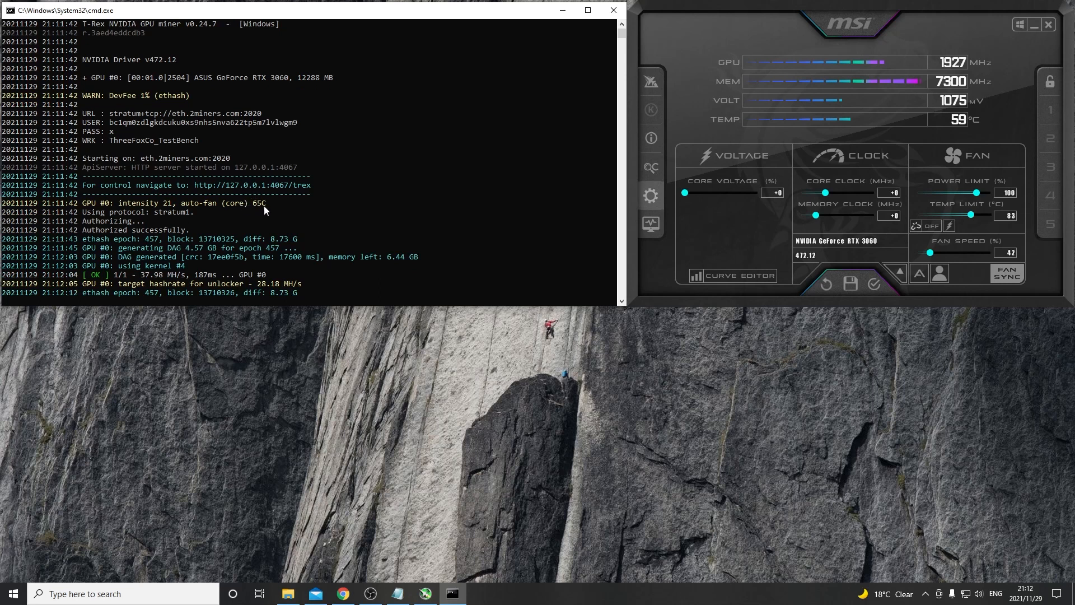
{"action": "mouse_move", "coordinate": [168, 284]}
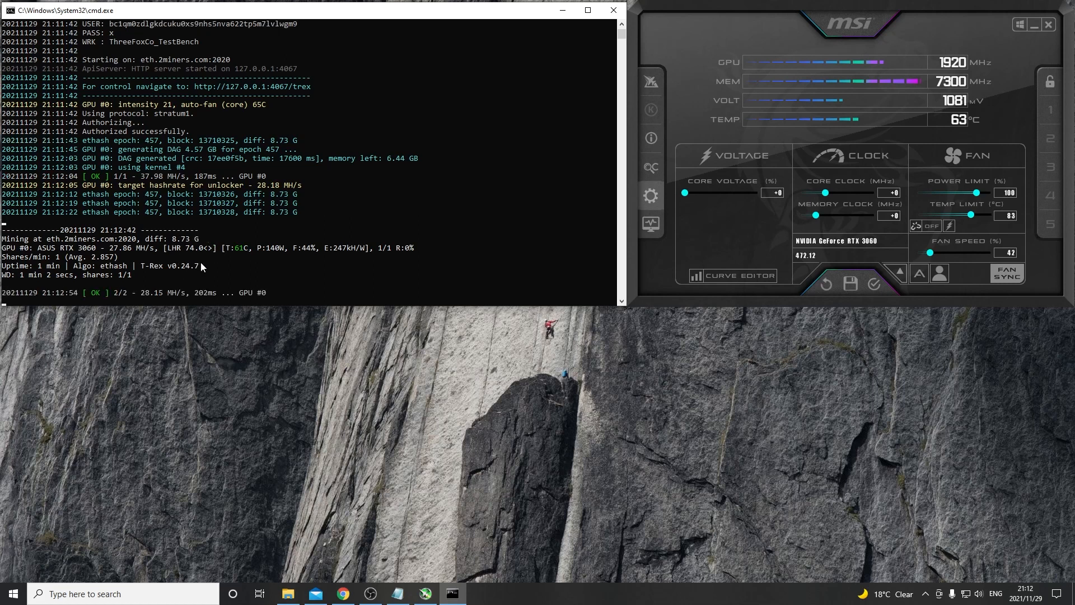
{"action": "mouse_move", "coordinate": [211, 249]}
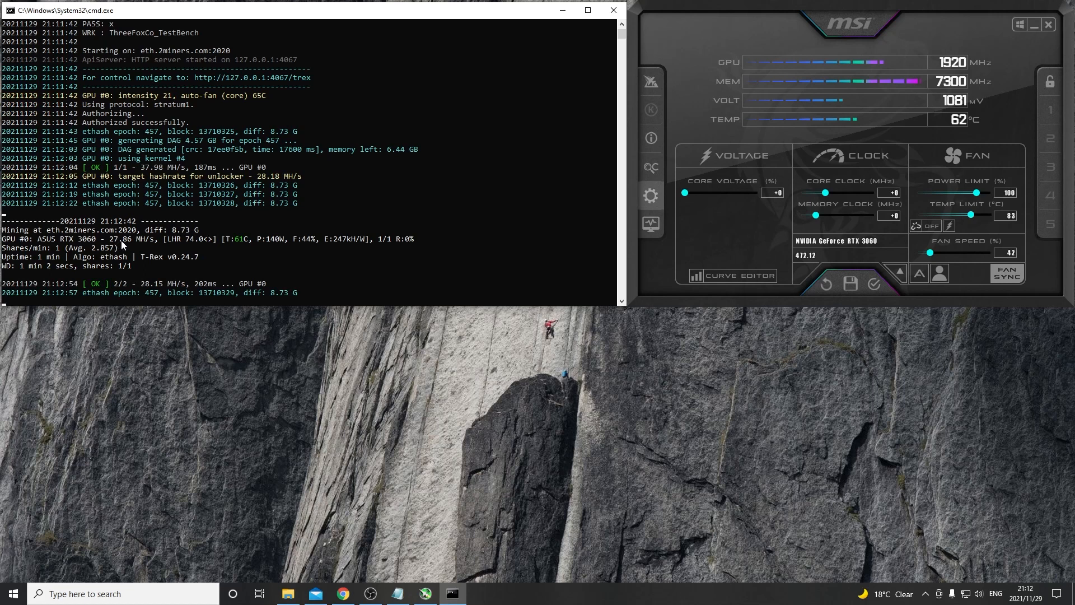
{"action": "mouse_move", "coordinate": [279, 245]}
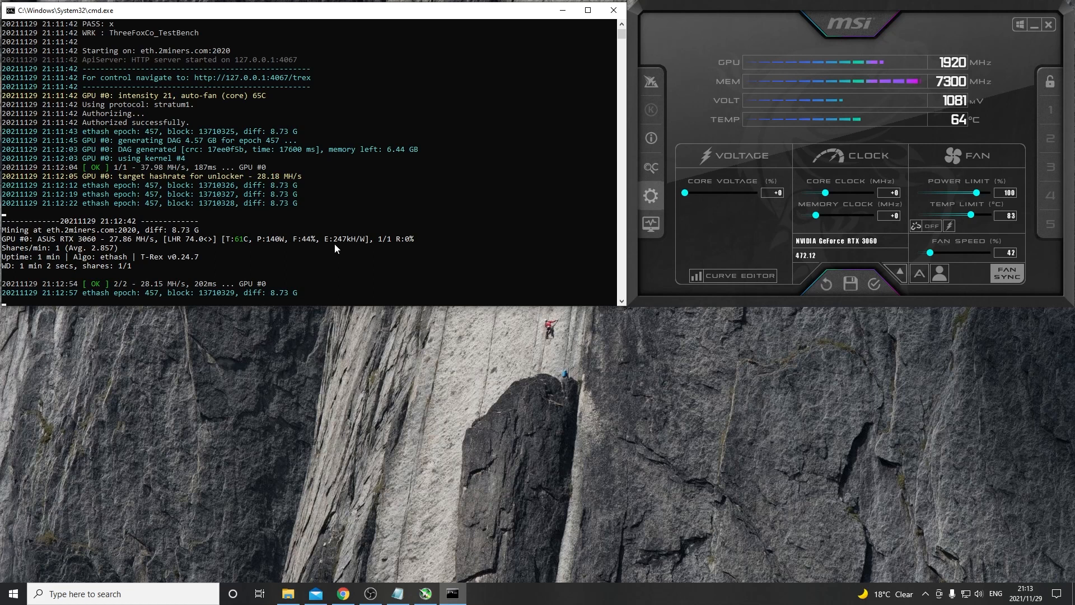
{"action": "mouse_move", "coordinate": [369, 260]}
{"action": "type", "text": "14"}
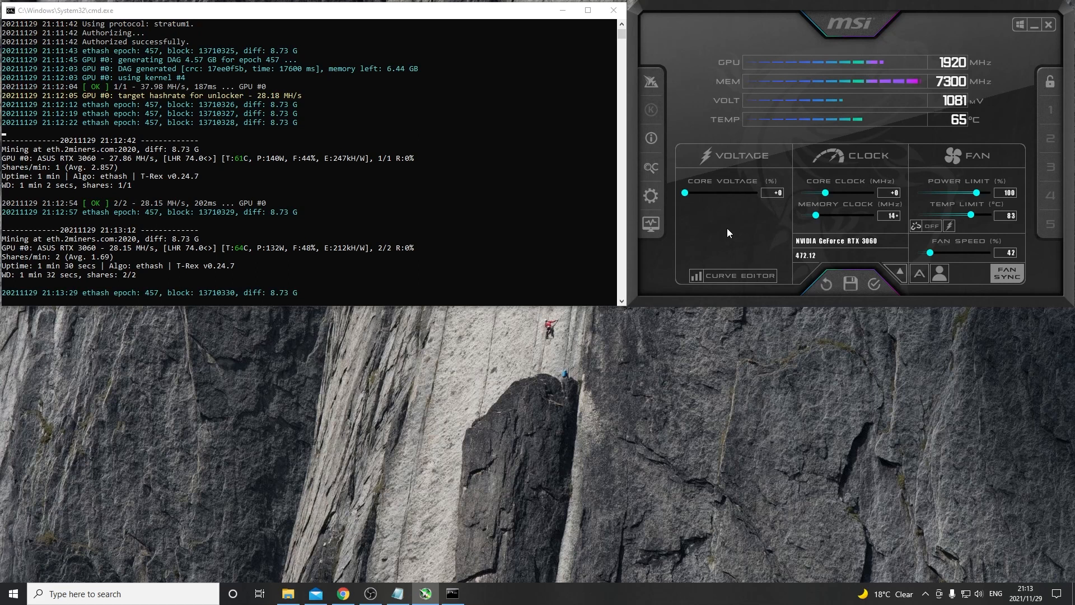
Drag Afterburner's Memory Clock slider to +1400 MHz
{"action": "left_click_drag", "start_coordinate": [816, 215], "coordinate": [856, 215]}
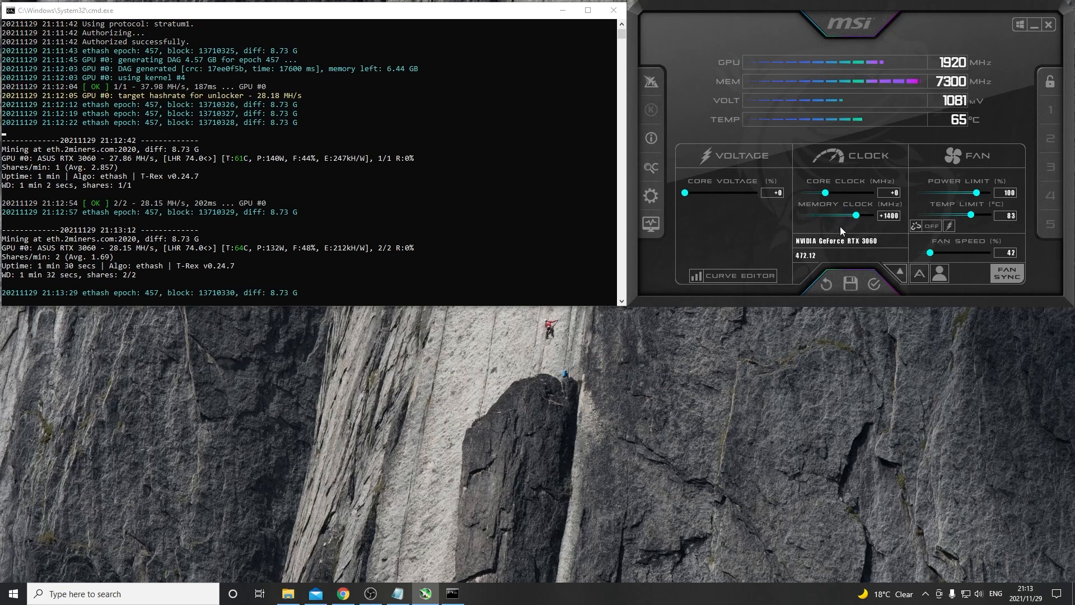
{"action": "mouse_move", "coordinate": [902, 230]}
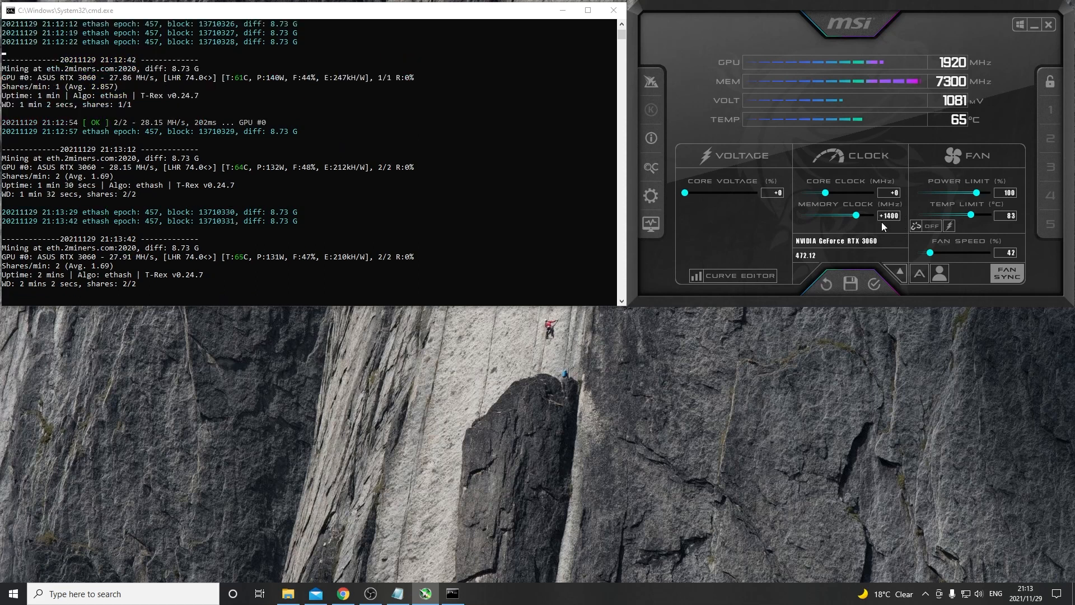
{"action": "mouse_move", "coordinate": [888, 193]}
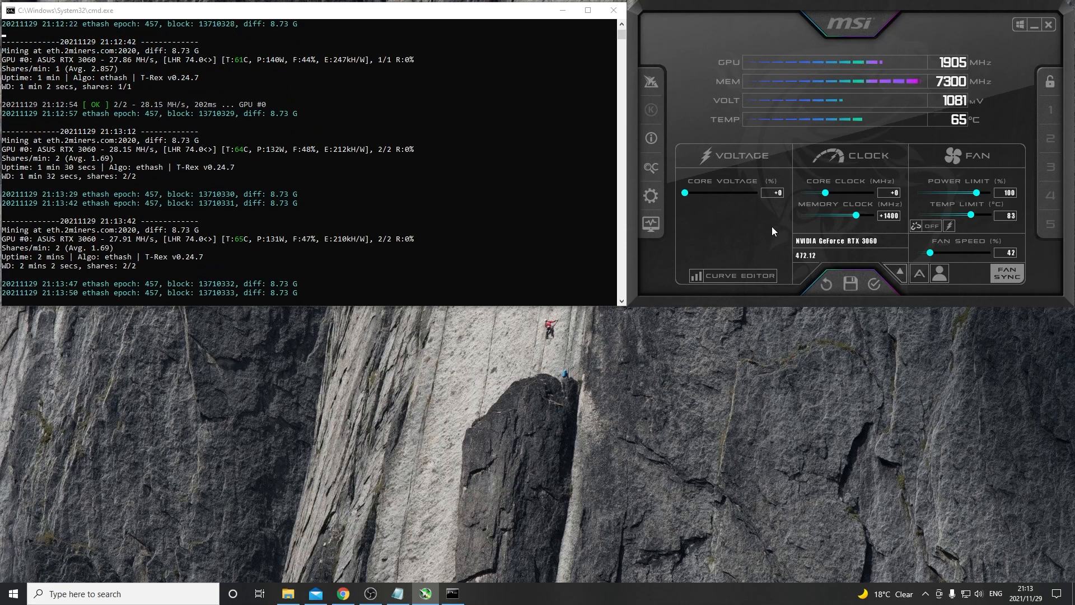
{"action": "mouse_move", "coordinate": [821, 227]}
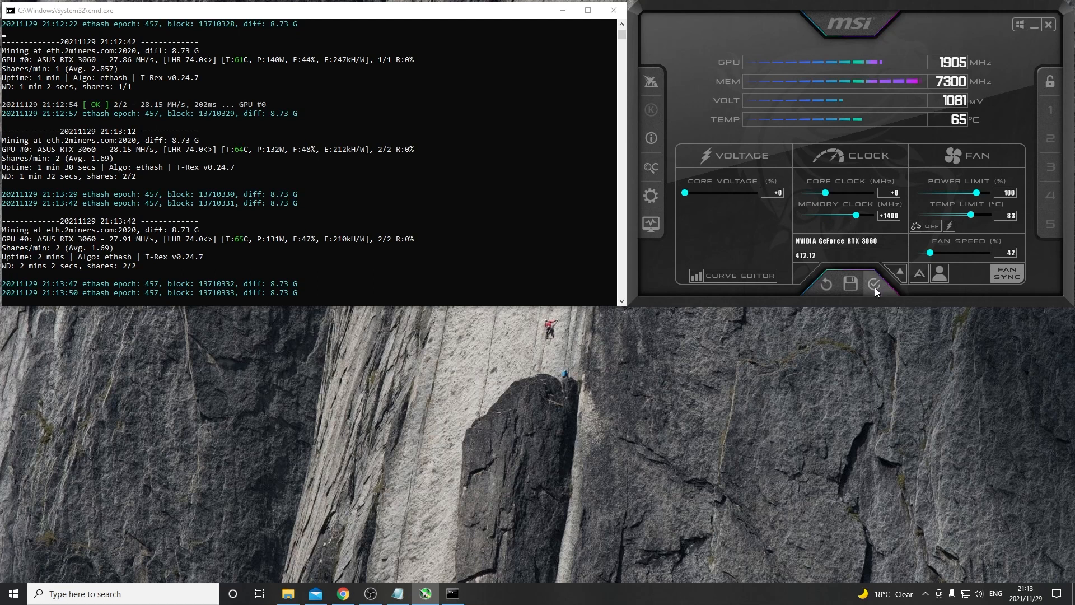
Apply the +1400 memory offset in Afterburner and watch T-Rex hashrate rise
{"action": "left_click", "coordinate": [874, 284]}
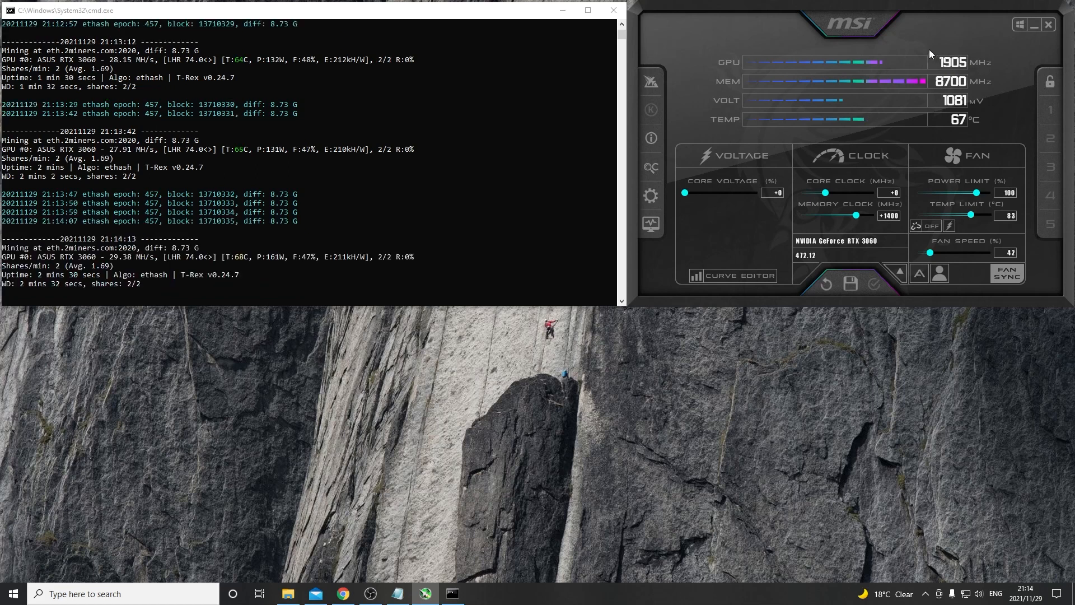
{"action": "mouse_move", "coordinate": [923, 44]}
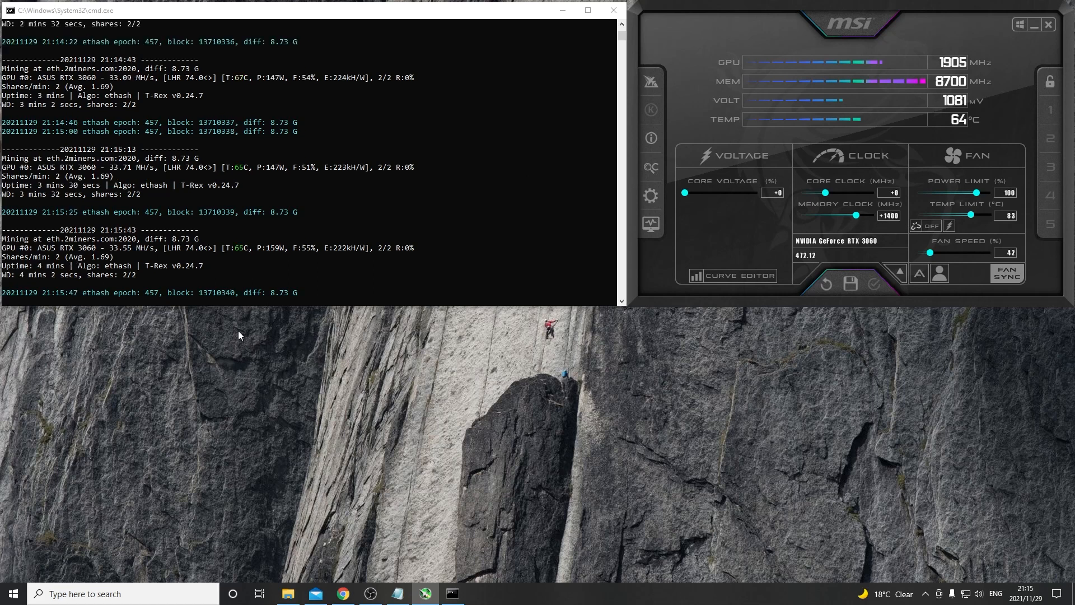
{"action": "mouse_move", "coordinate": [89, 216]}
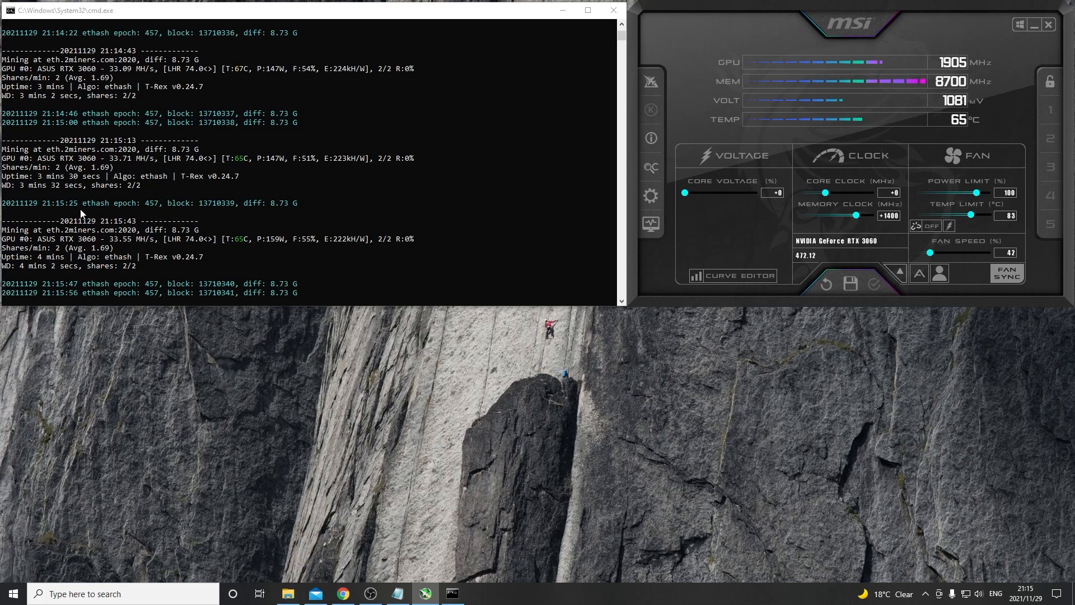
{"action": "mouse_move", "coordinate": [87, 242]}
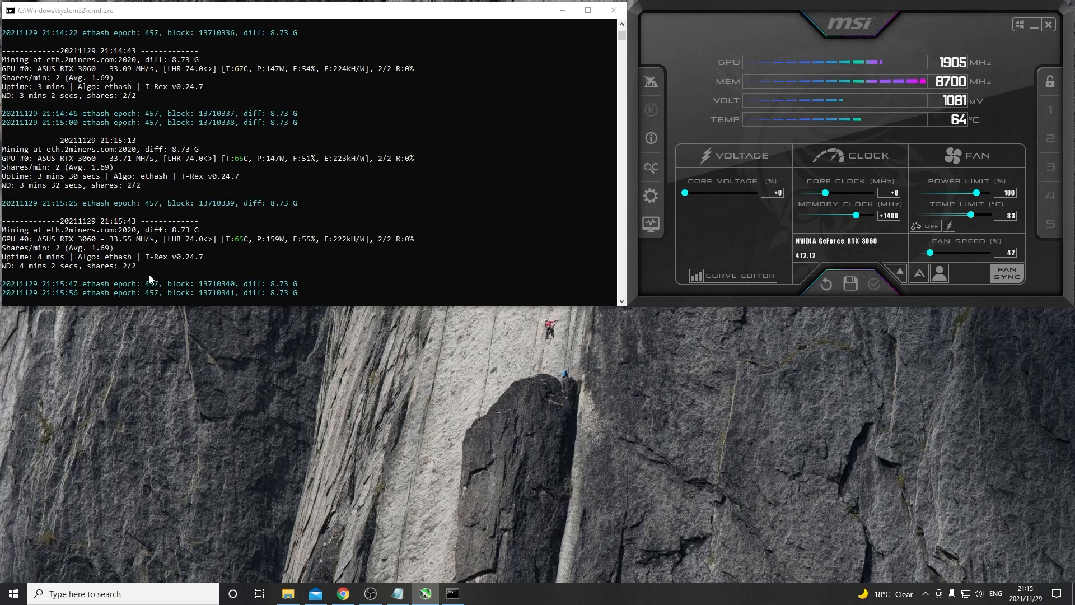
{"action": "mouse_move", "coordinate": [257, 223]}
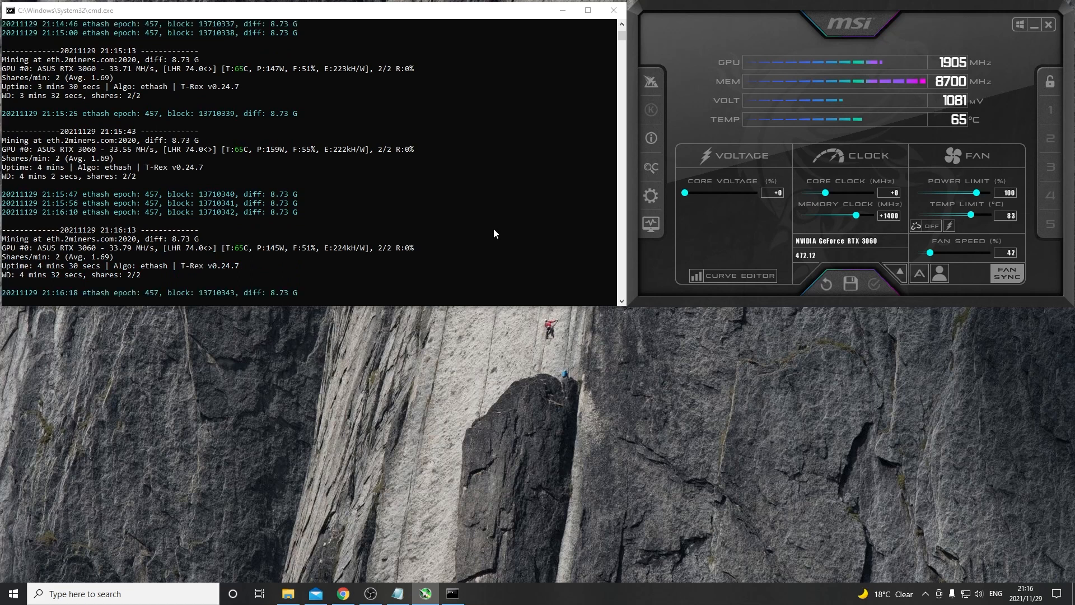
{"action": "mouse_move", "coordinate": [800, 222]}
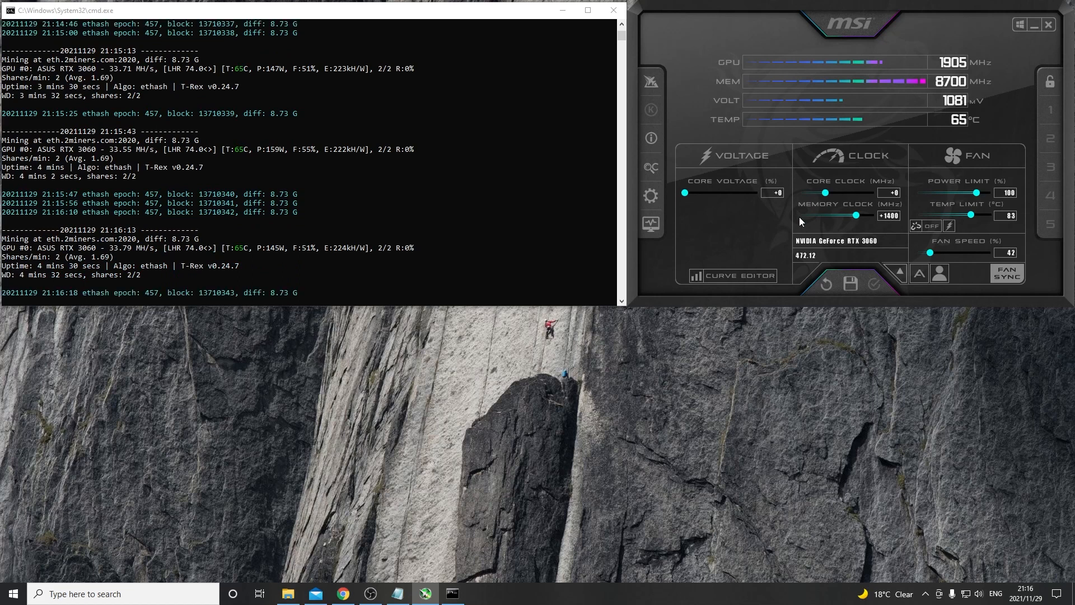
{"action": "mouse_move", "coordinate": [611, 355]}
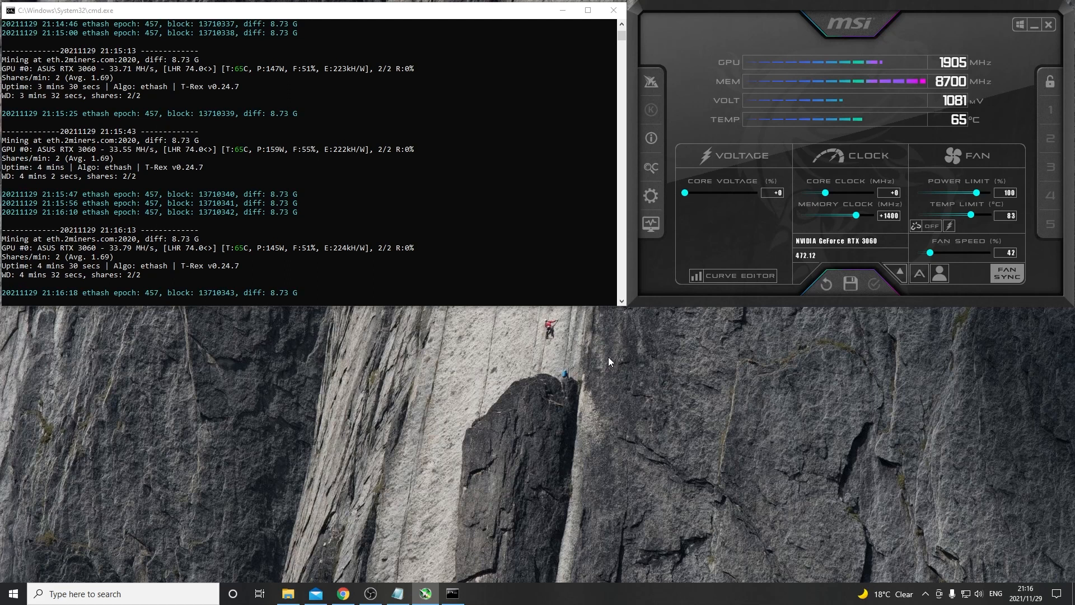
Restart T-Rex by running ETH-2miners - 3060LHR.bat from the t-rex-0.24.7-win folder
{"action": "left_click", "coordinate": [287, 593]}
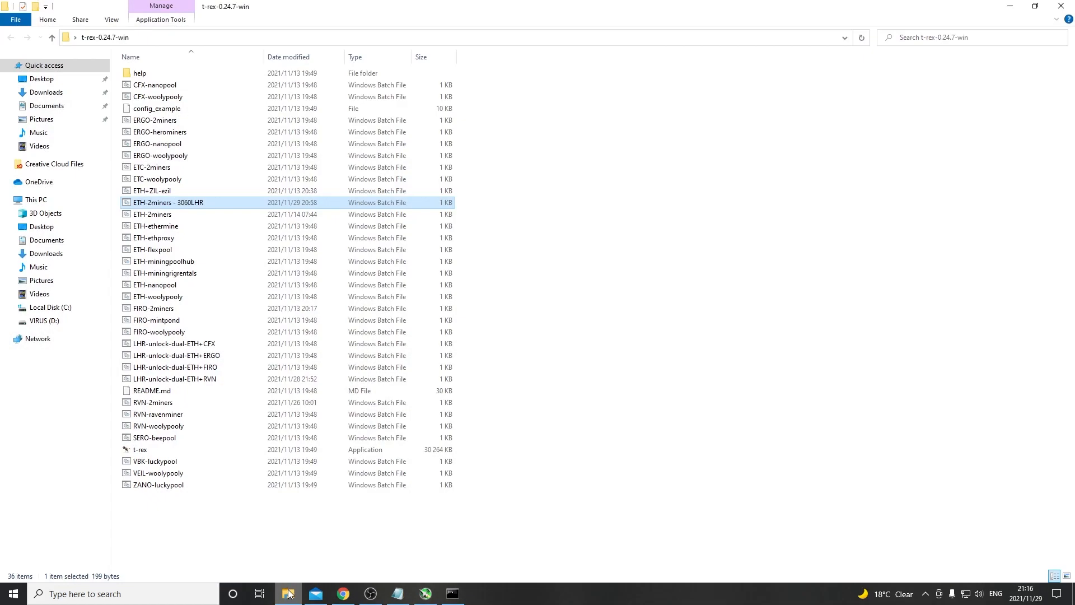
{"action": "double_click", "coordinate": [168, 202]}
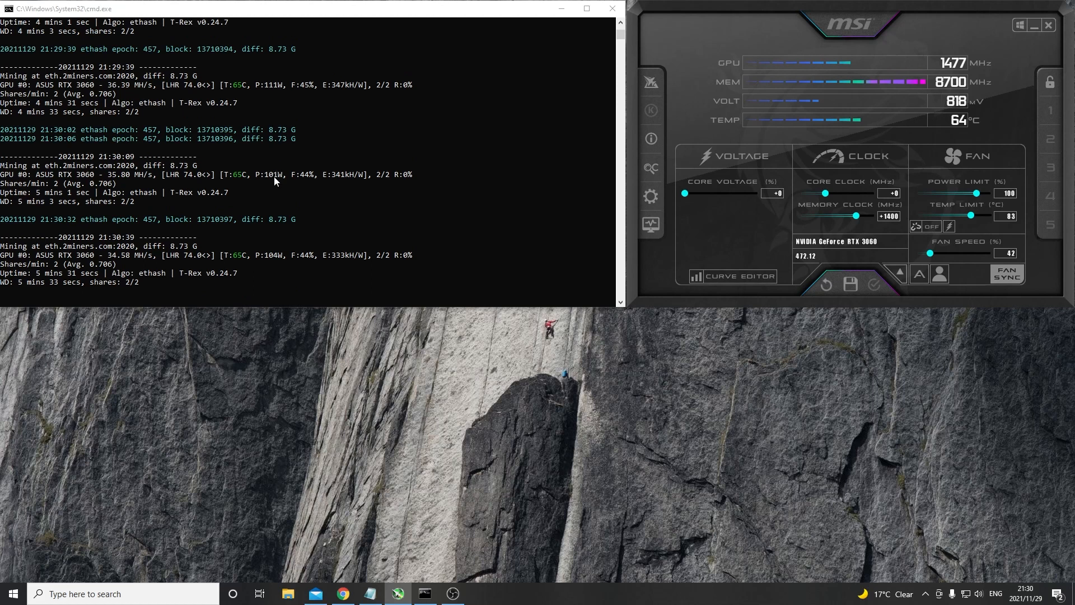
{"action": "mouse_move", "coordinate": [274, 91]}
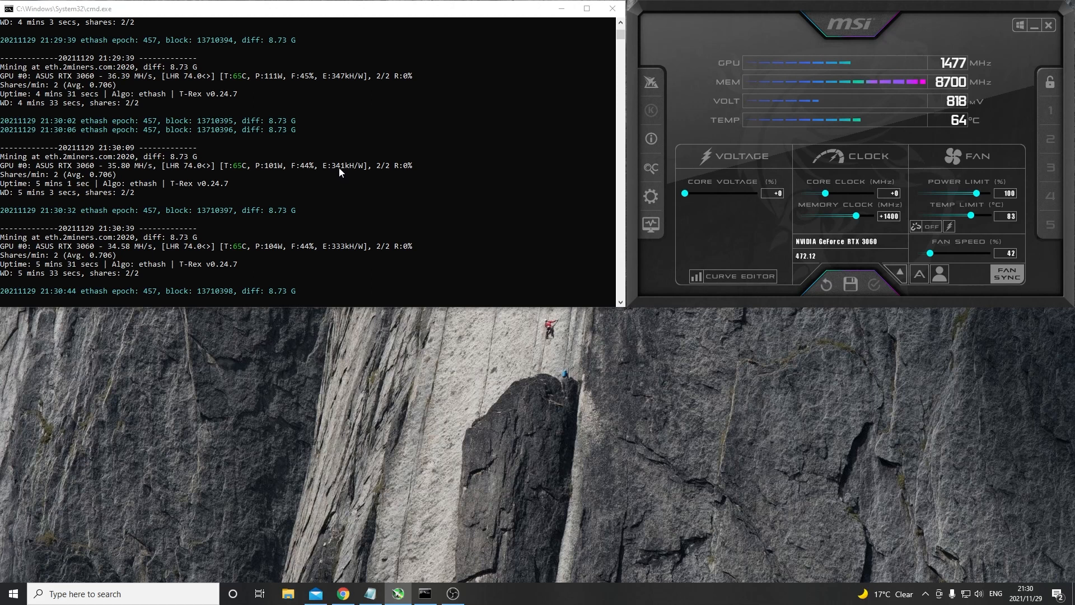
{"action": "mouse_move", "coordinate": [350, 187]}
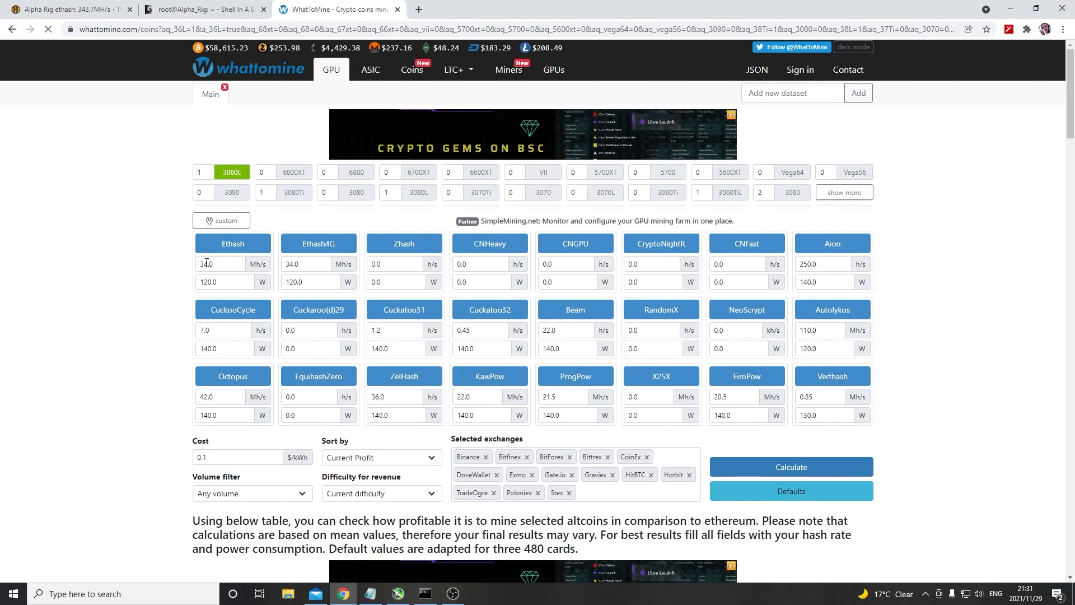
Enter 111 W for Ethash in WhatToMine and scroll to the profitability table
{"action": "left_click", "coordinate": [220, 263]}
{"action": "type", "text": "35.5"}
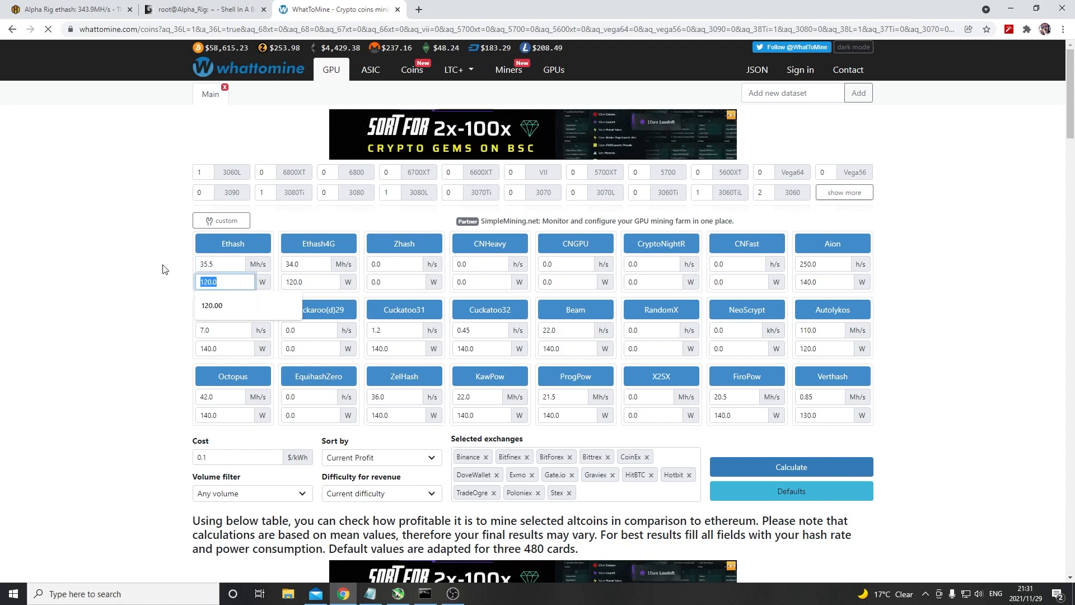
{"action": "type", "text": "111"}
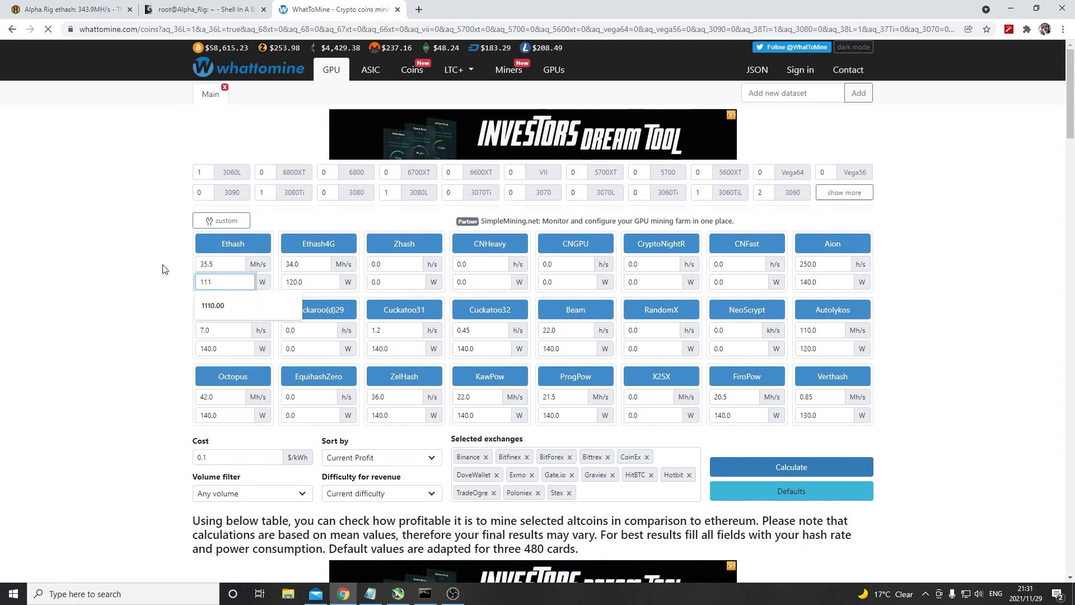
{"action": "scroll", "scroll_direction": "down", "scroll_amount": 3}
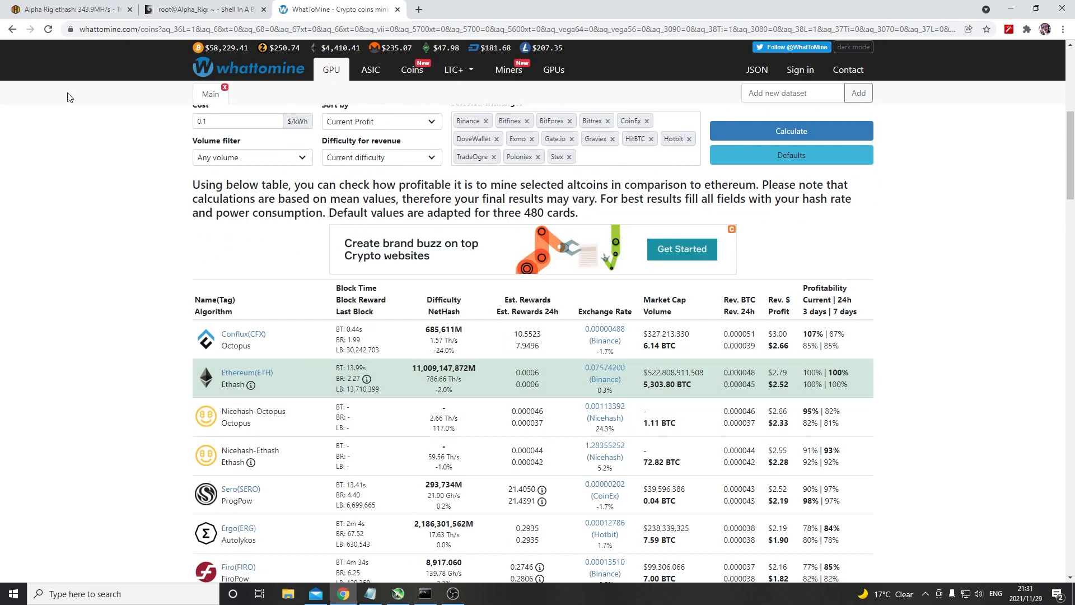
Review Alpha Rig's RTX 3060 overview in Hive OS, then open the T-Rex shell log
{"action": "left_click", "coordinate": [65, 9]}
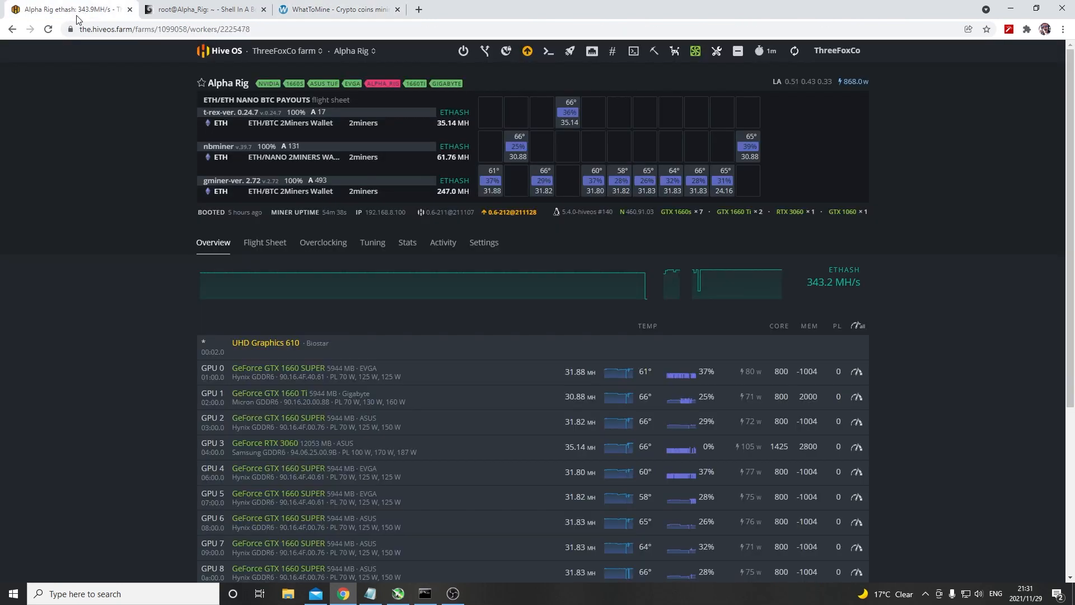
{"action": "mouse_move", "coordinate": [270, 124]}
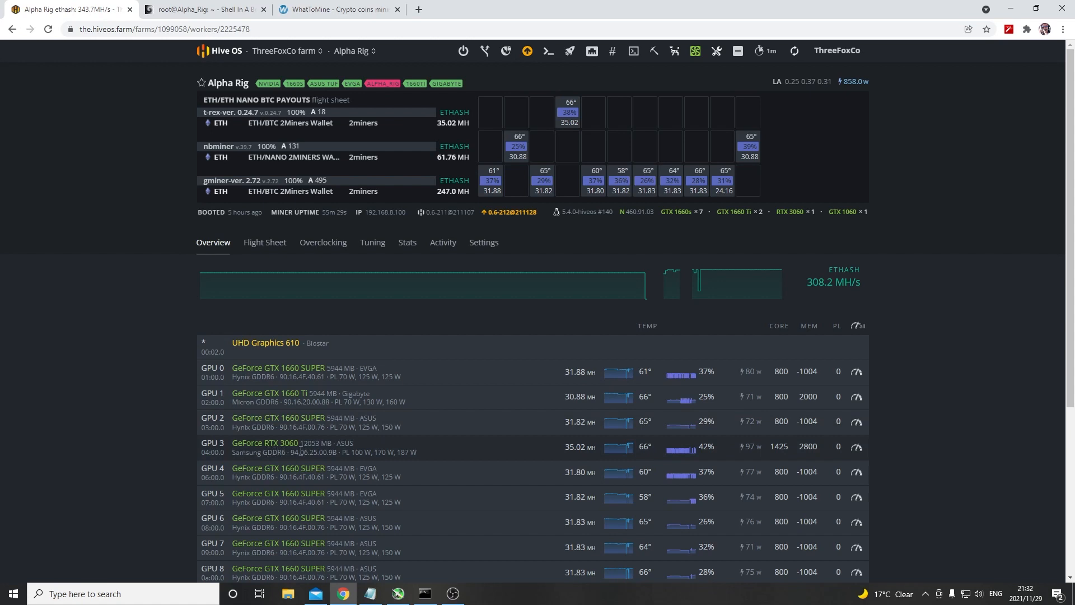
{"action": "mouse_move", "coordinate": [770, 445]}
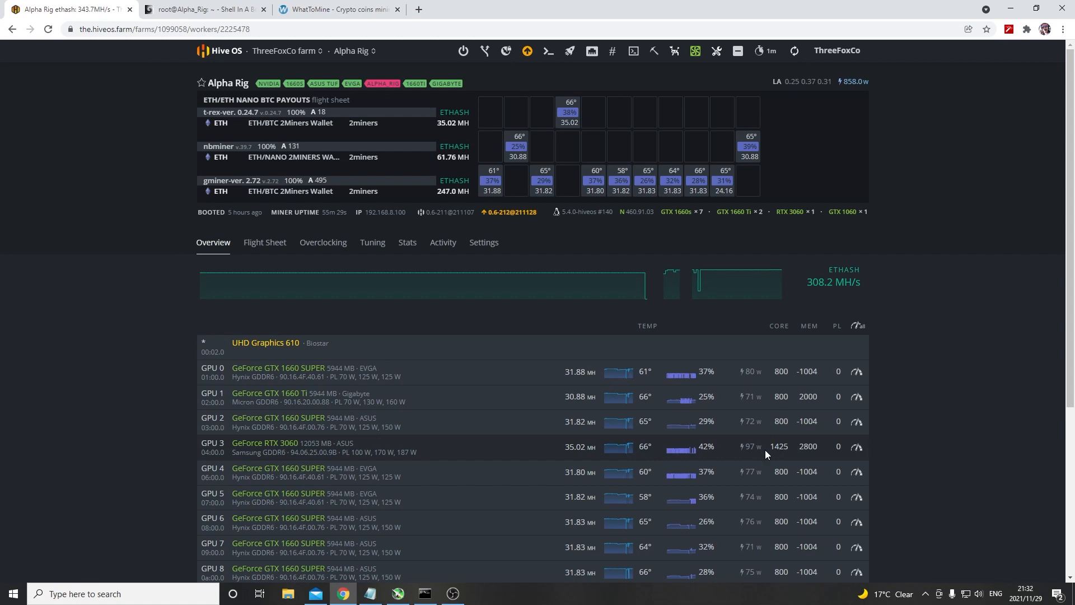
{"action": "mouse_move", "coordinate": [782, 458]}
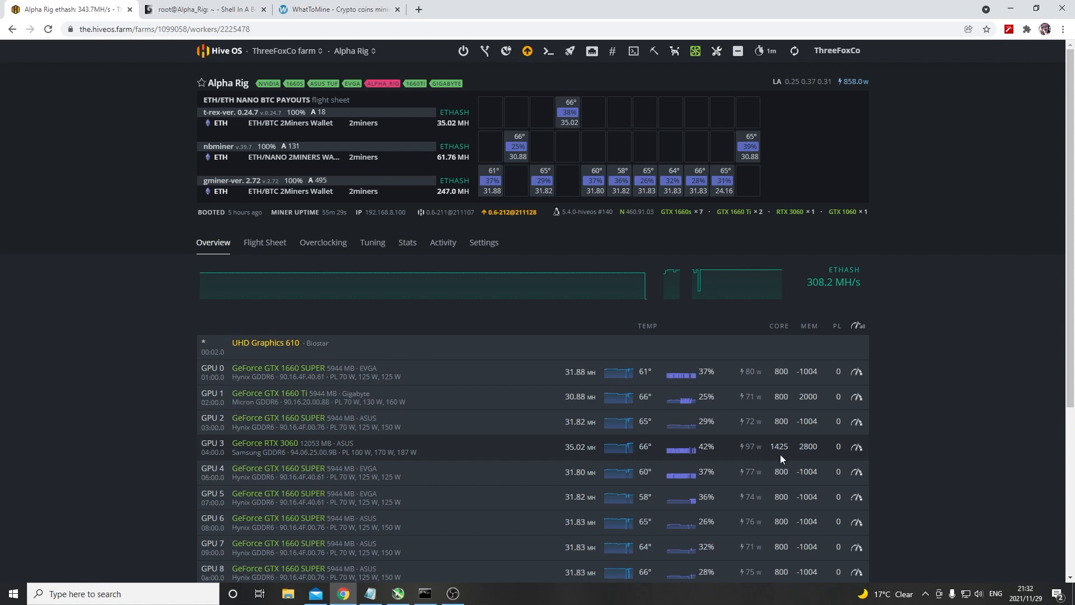
{"action": "mouse_move", "coordinate": [786, 459]}
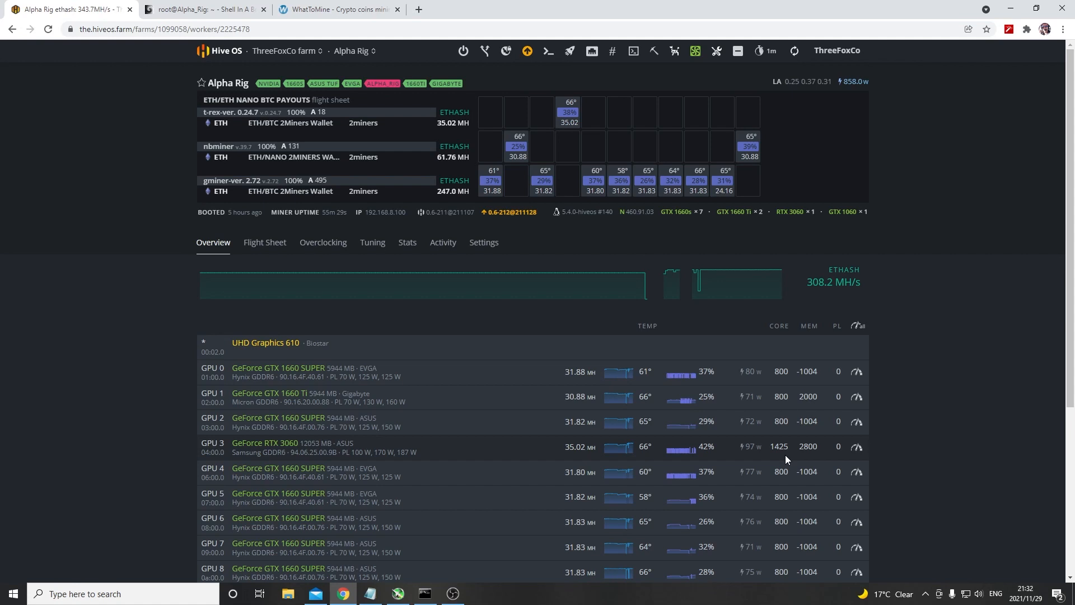
{"action": "mouse_move", "coordinate": [785, 444]}
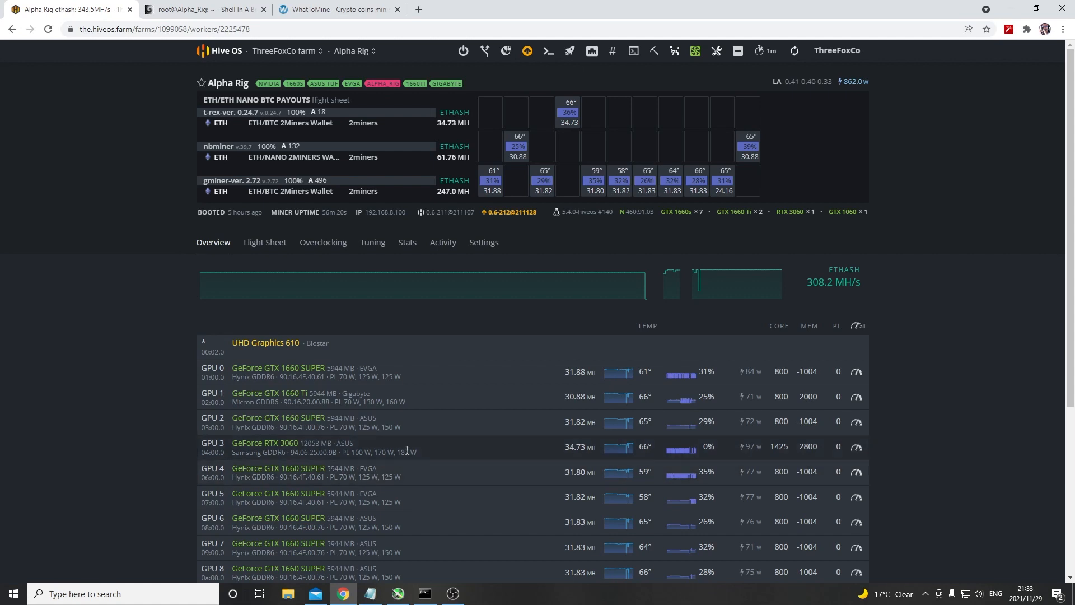
{"action": "left_click", "coordinate": [199, 9]}
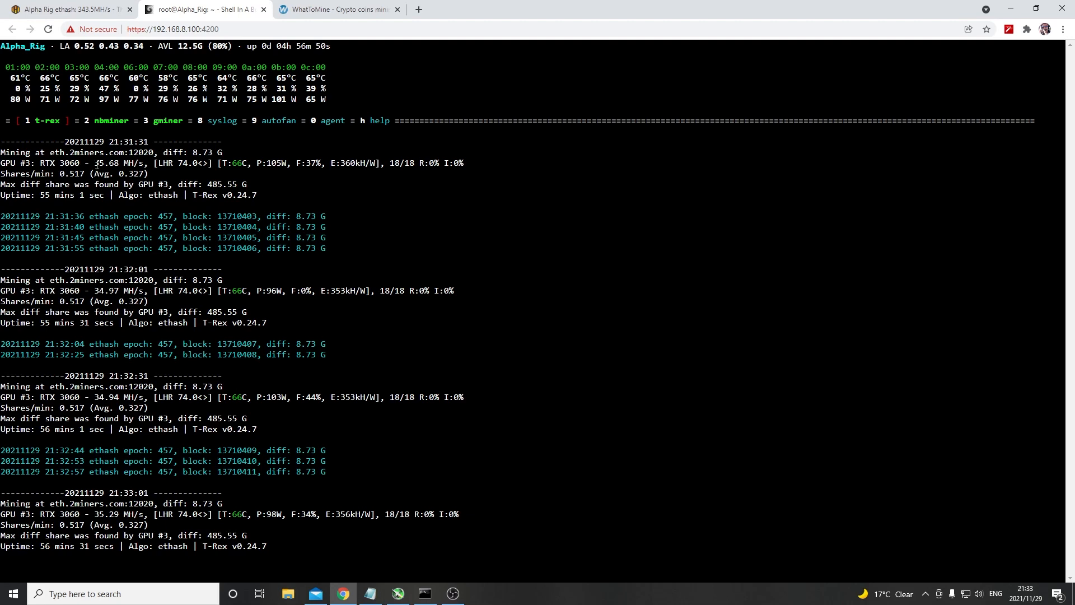
{"action": "mouse_move", "coordinate": [94, 269]}
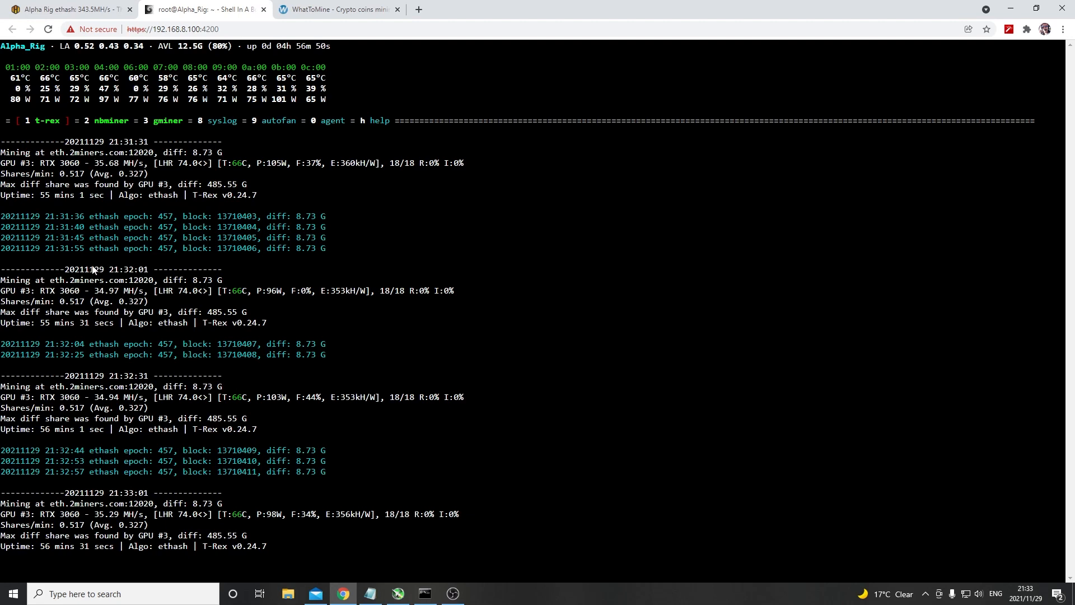
{"action": "mouse_move", "coordinate": [95, 404]}
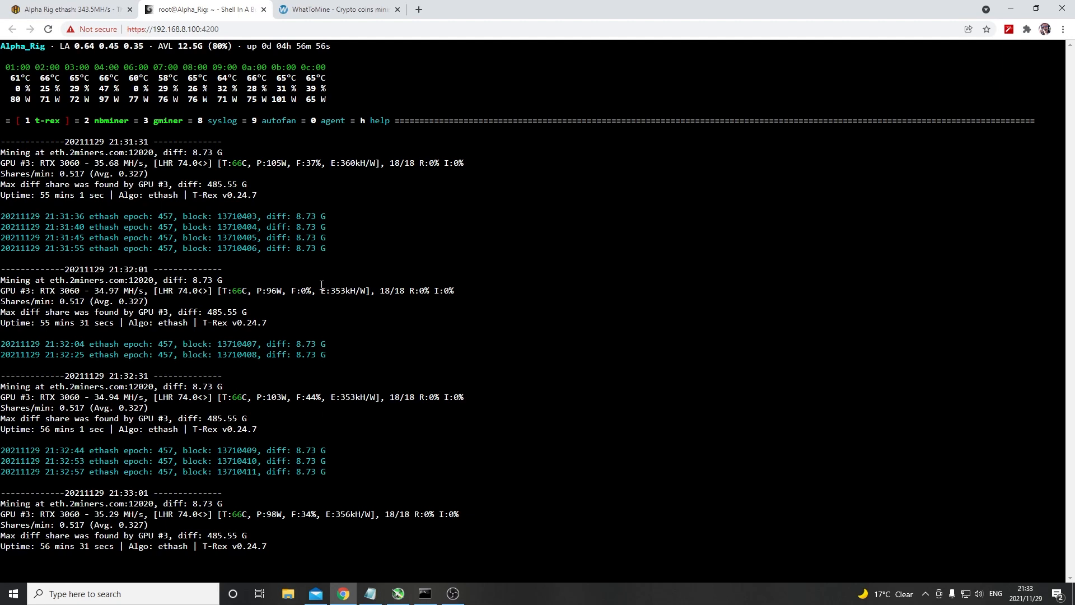
{"action": "mouse_move", "coordinate": [341, 281]}
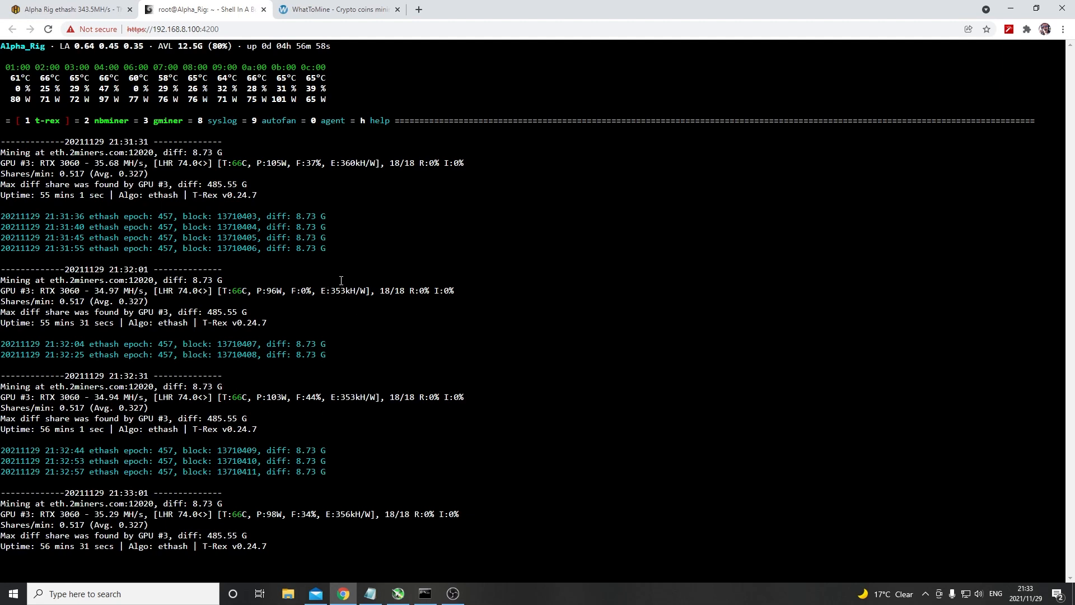